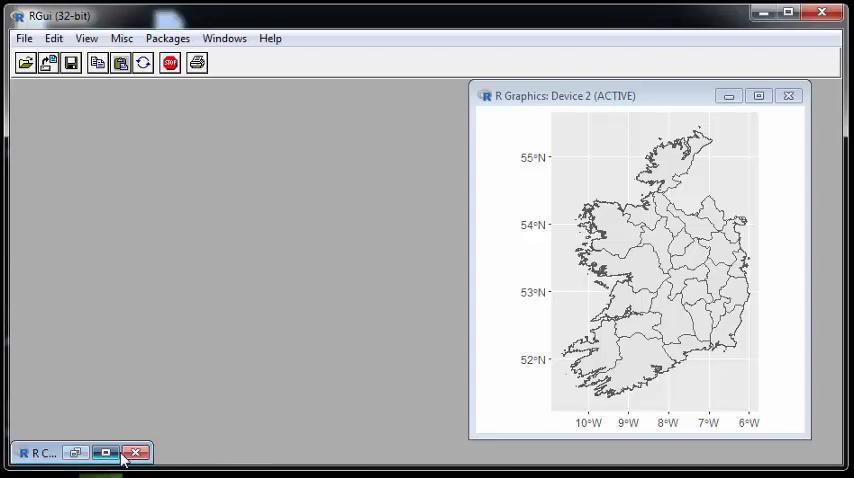
# Load the sf package with library(sf) at the R prompt
pyautogui.write('libr')
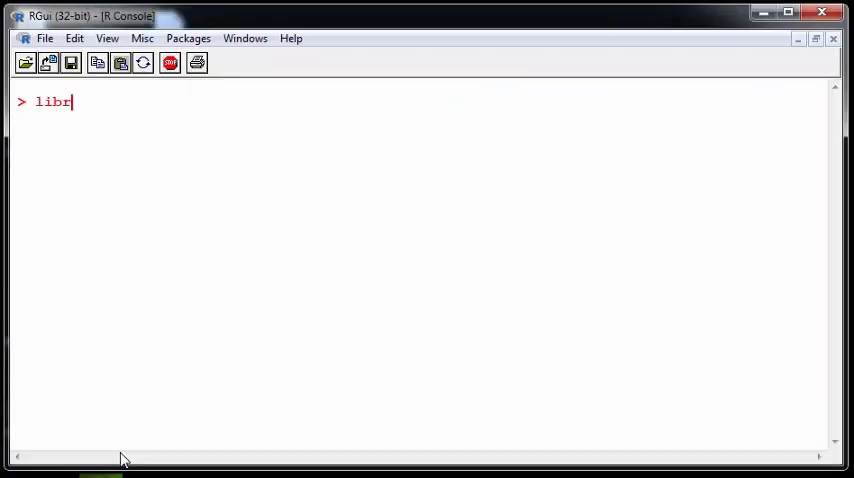
pyautogui.write('ary(')
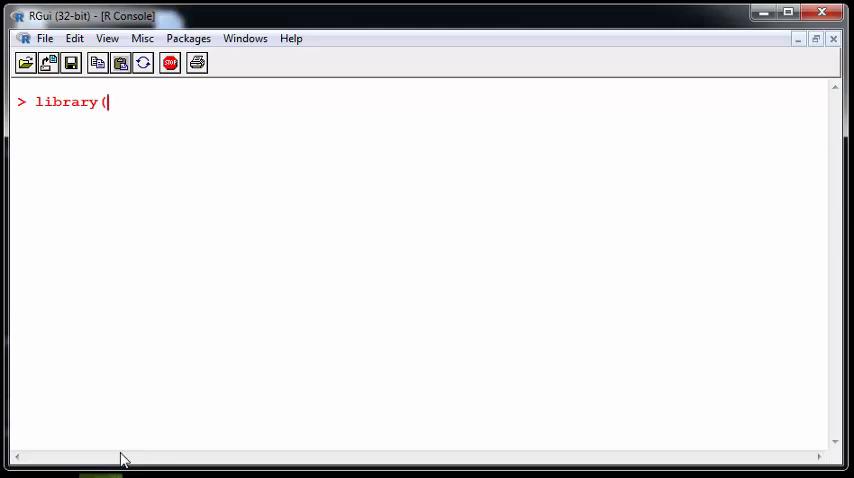
pyautogui.write('sf)')
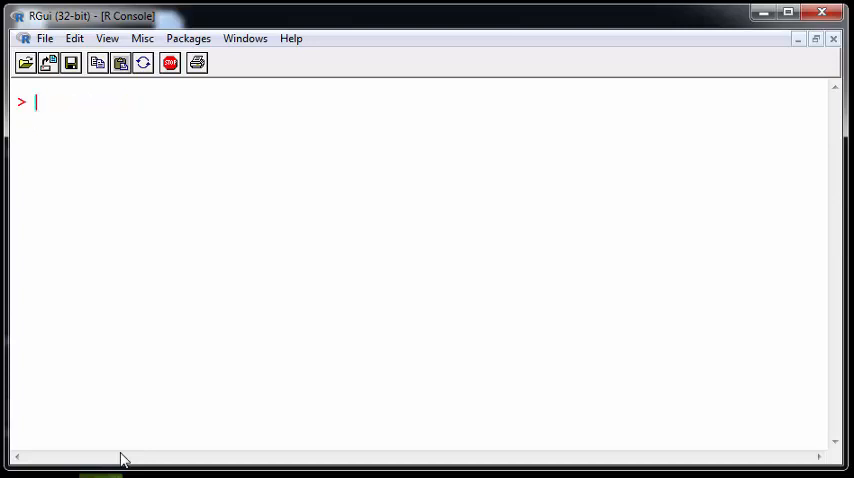
# Enter the comment lines '# geom_sf' and '# not on CRAN'
pyautogui.write('#')
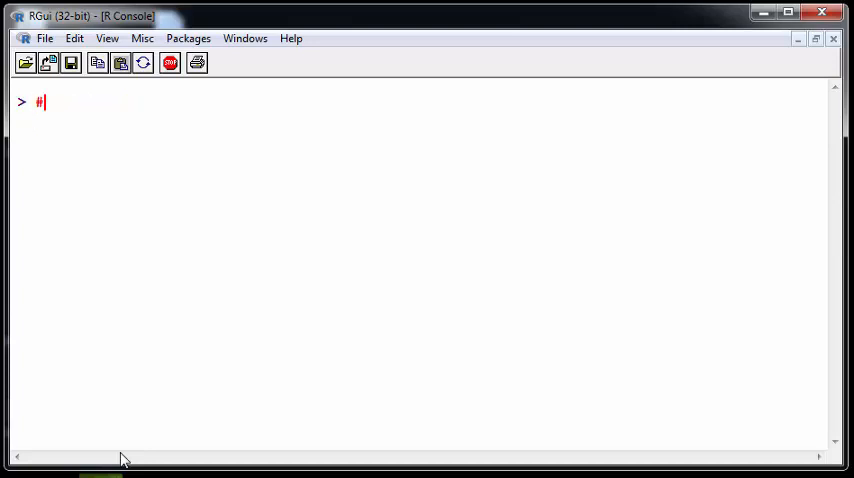
pyautogui.write('geom_')
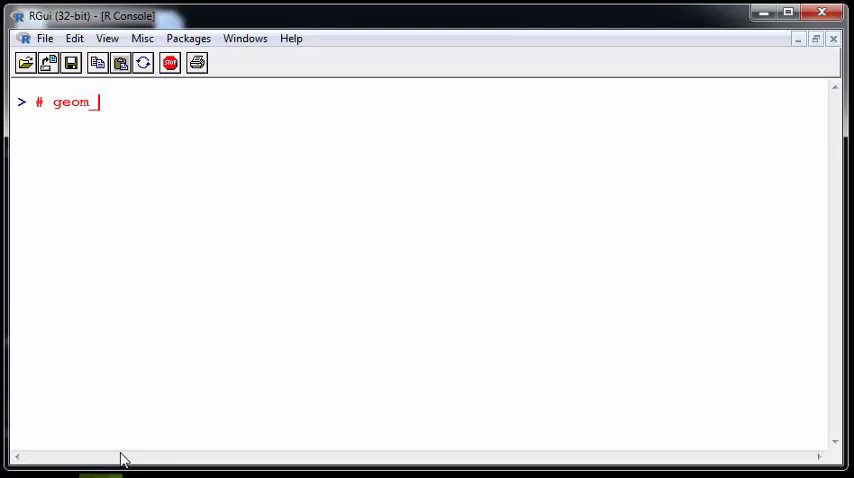
pyautogui.write('sf')
pyautogui.write('#')
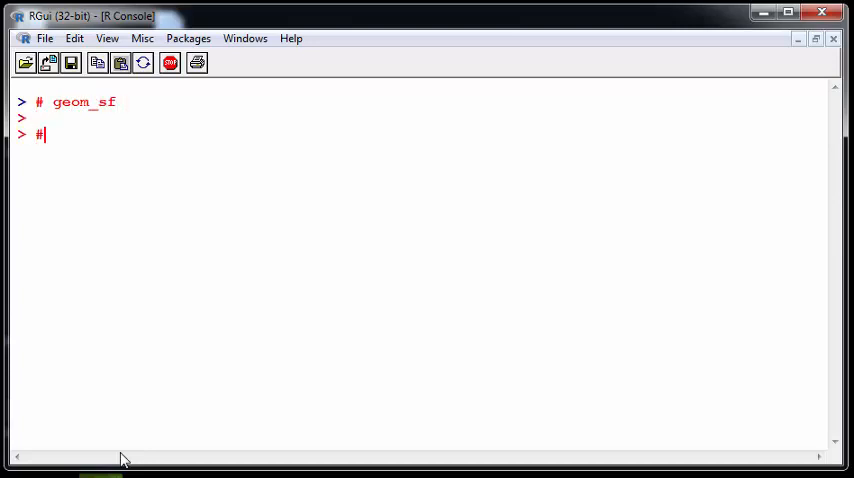
pyautogui.write('not')
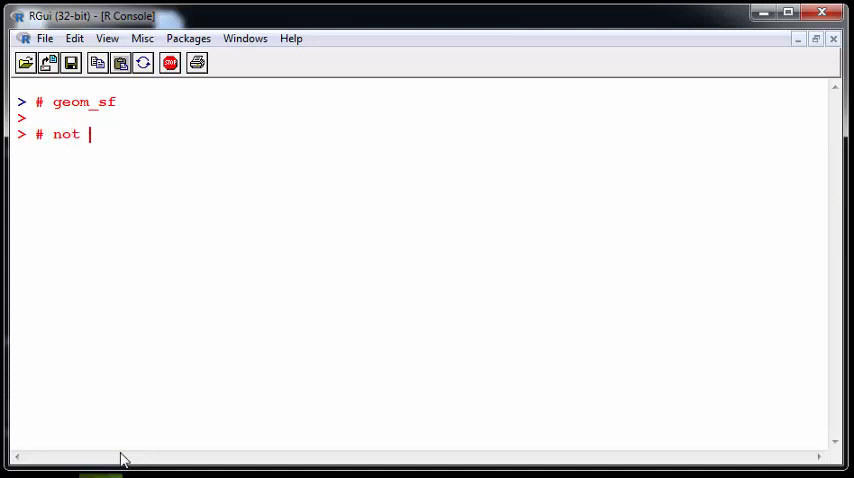
pyautogui.write('n C')
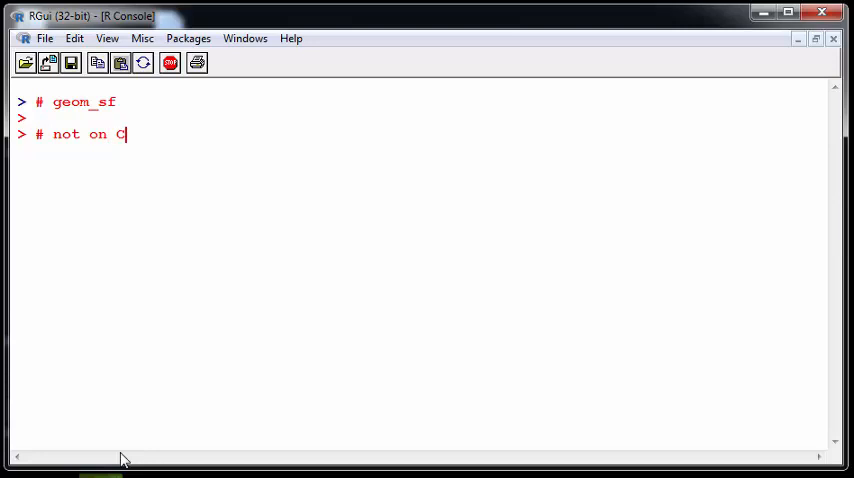
pyautogui.write('RAN')
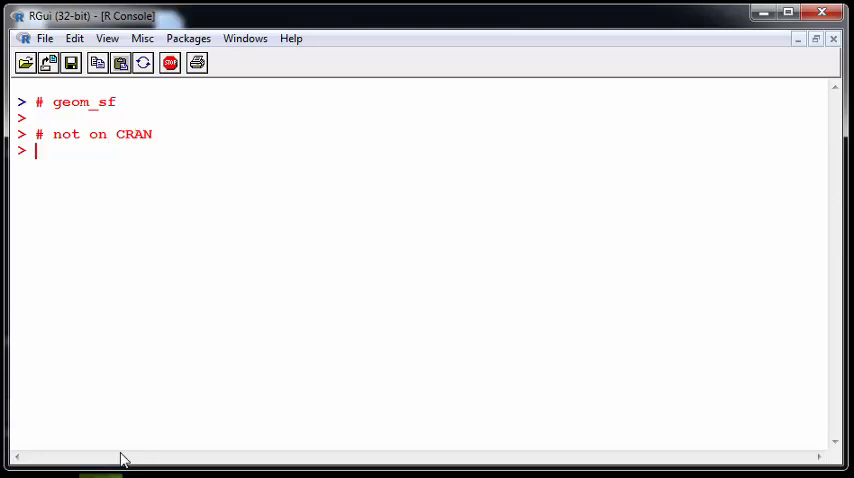
pyautogui.press('enter')
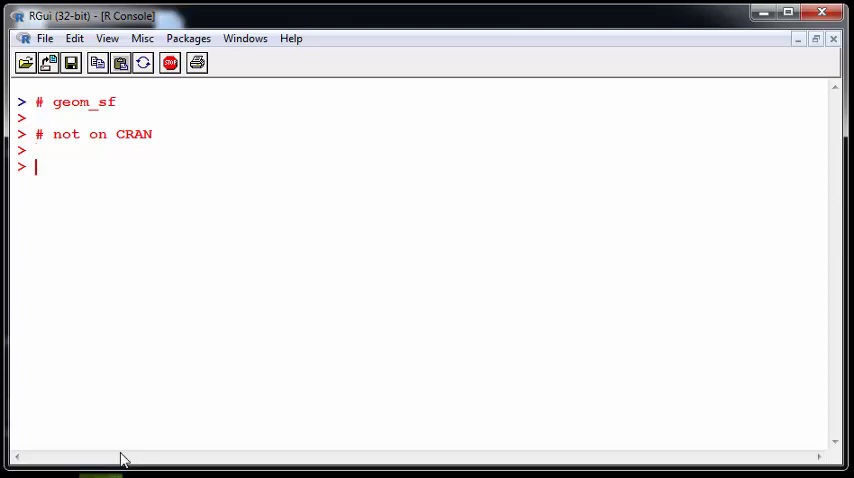
# Enter the comment line '# development version'
pyautogui.write('# dev')
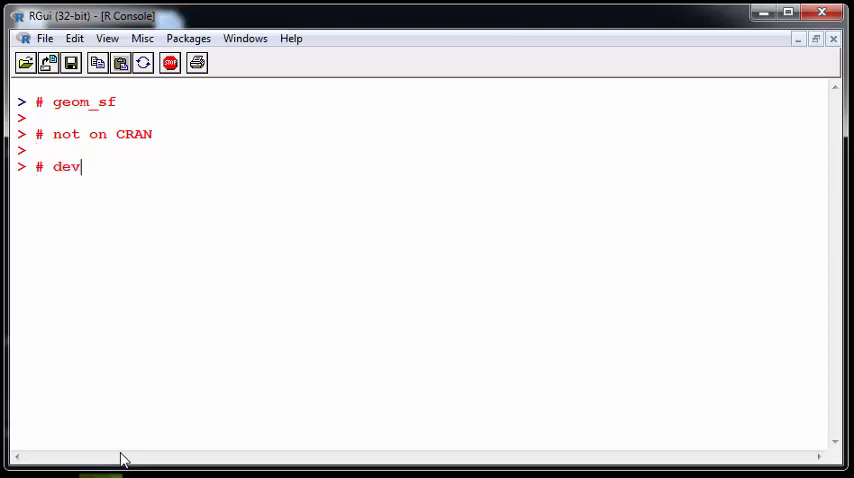
pyautogui.write('elop')
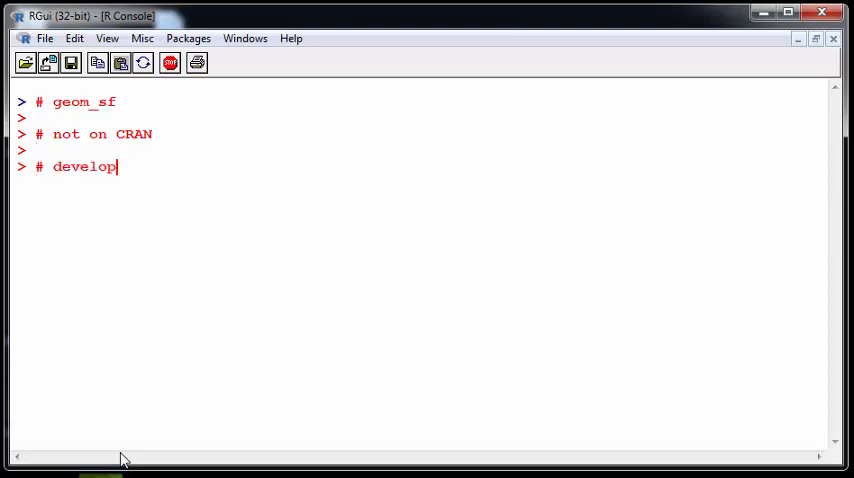
pyautogui.write('ment ves')
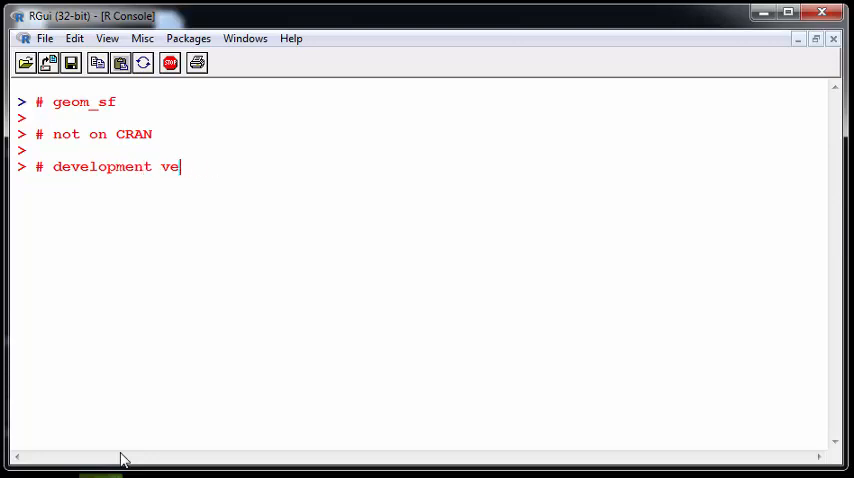
pyautogui.write('rsion')
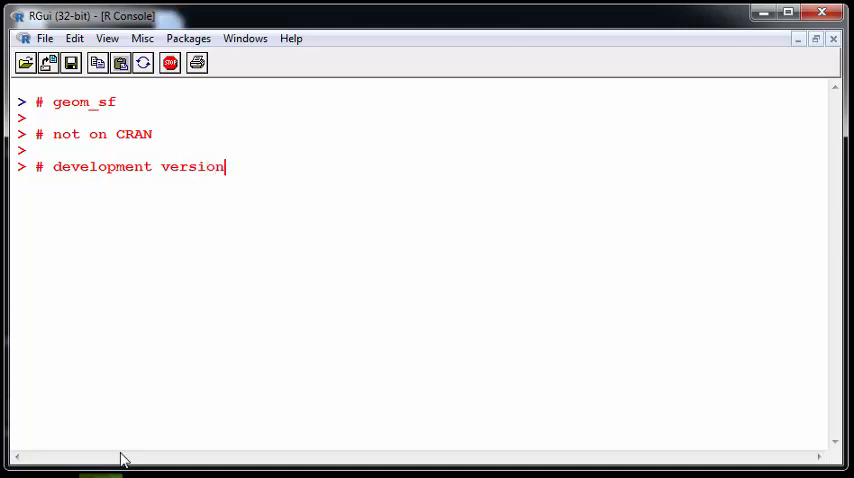
pyautogui.press('enter')
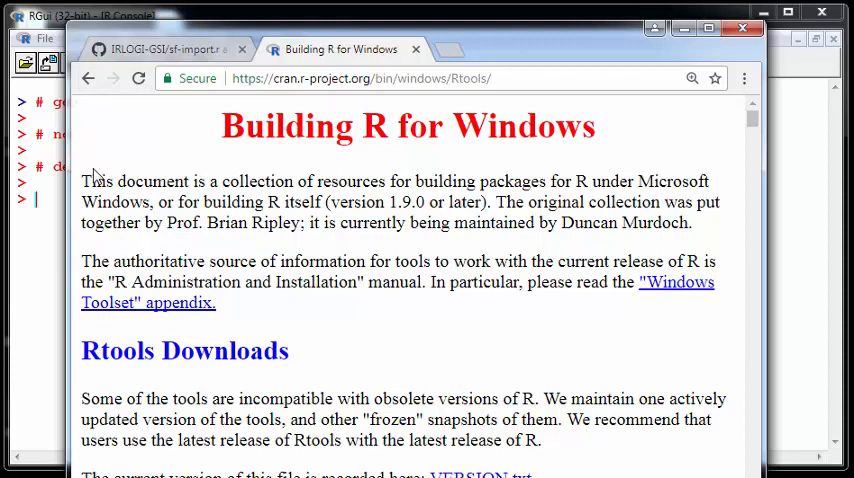
# Scroll the CRAN Rtools page down to the Rtools Downloads table
pyautogui.scroll(-3)
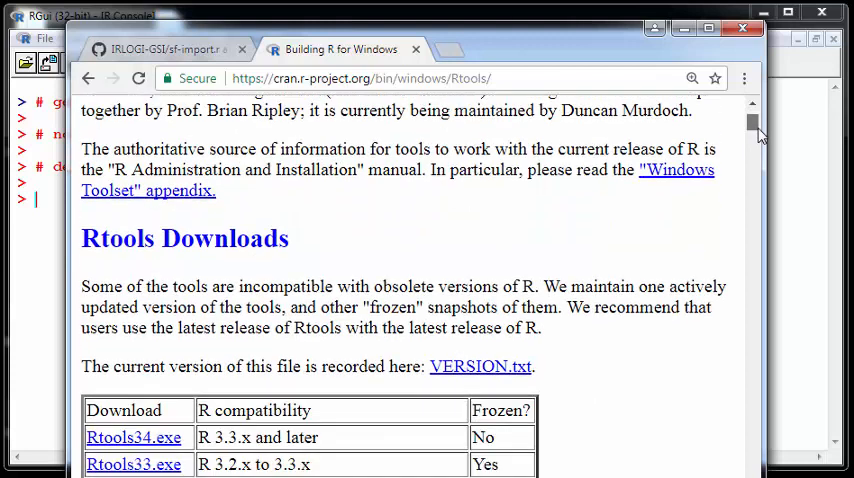
pyautogui.scroll(-3)
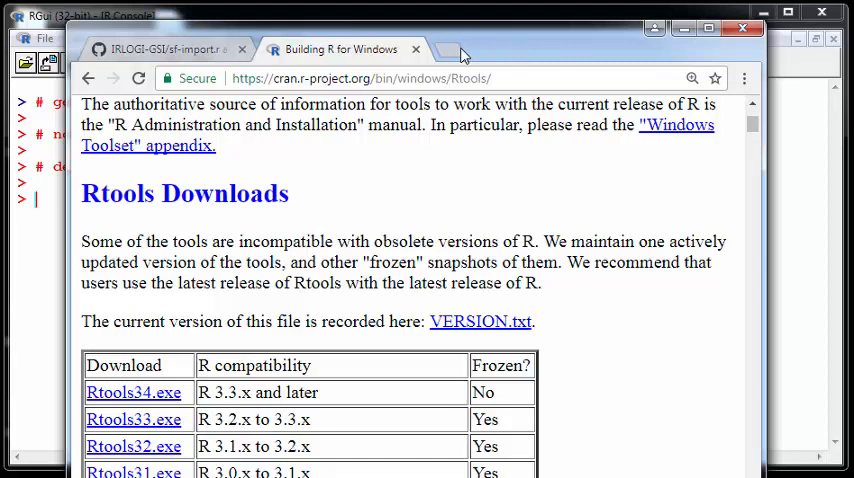
pyautogui.moveTo(490, 46)
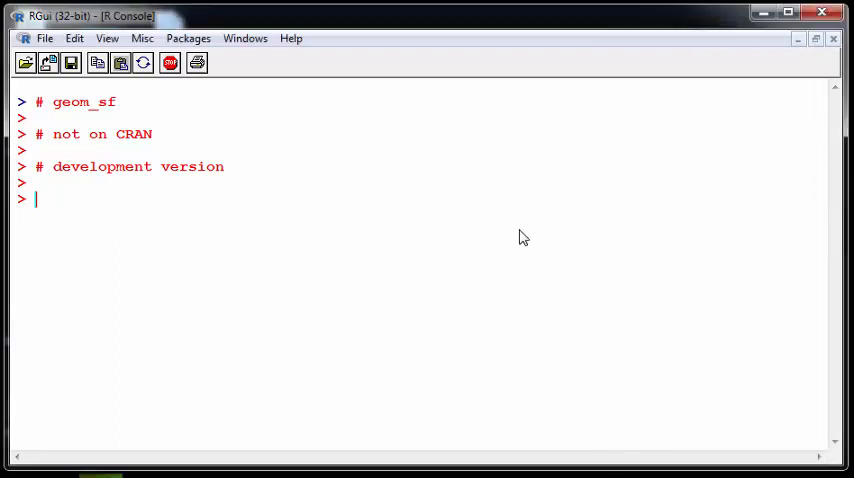
# Add rtools and devtools comment notes at the prompt
pyautogui.write('# rtools')
pyautogui.write('# d')
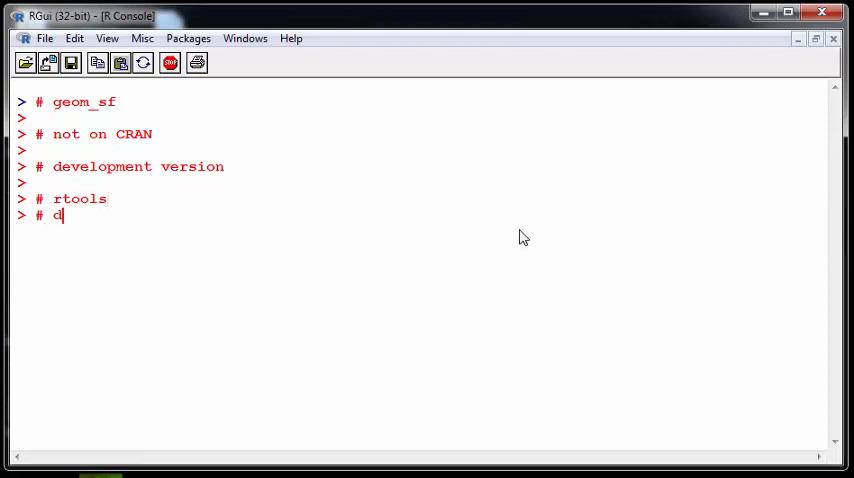
pyautogui.write('evtools')
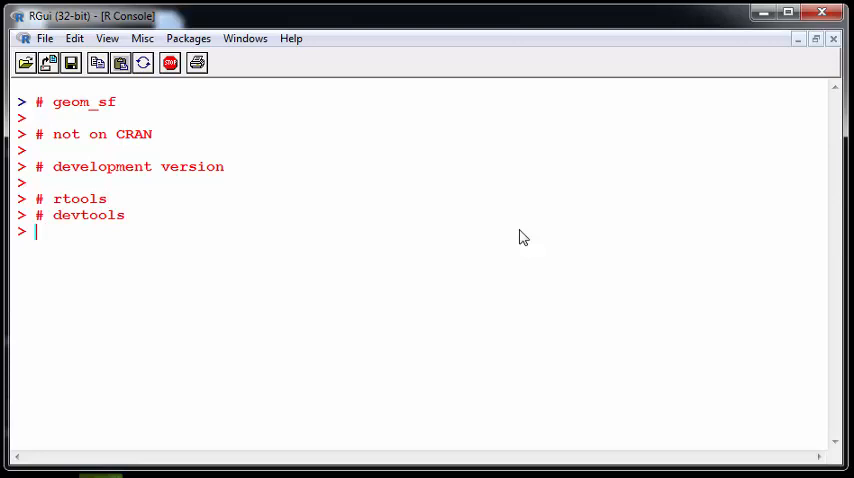
pyautogui.write('dev')
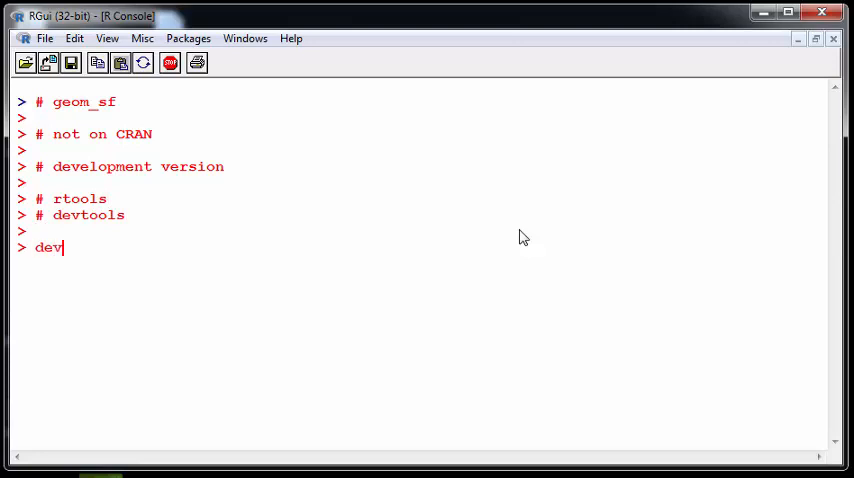
pyautogui.write('tools')
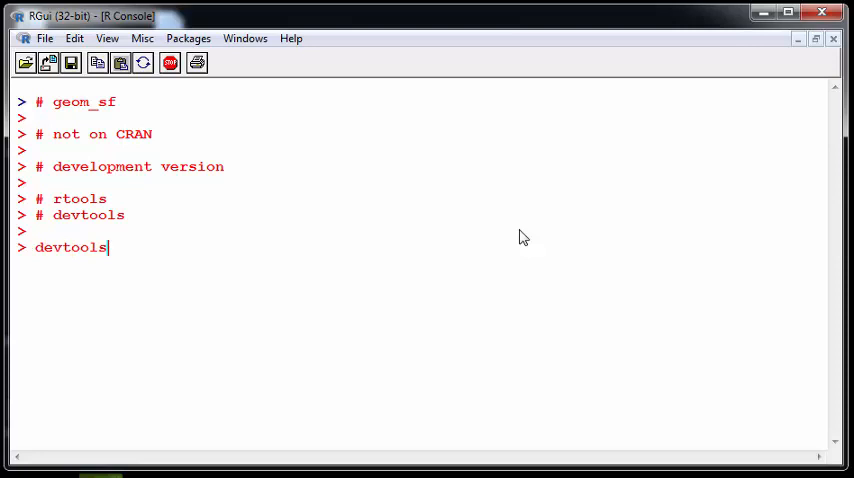
# Write devtools::install_github("tidyverse/ggplot2") without running it yet
pyautogui.write('::instal')
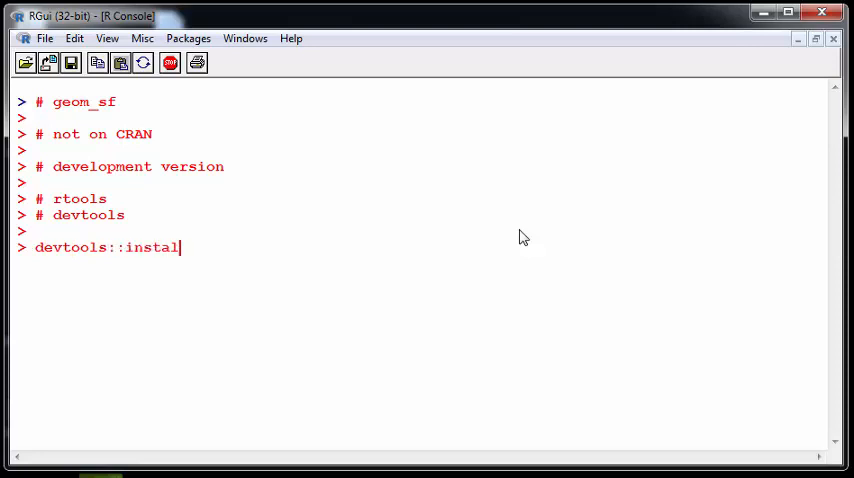
pyautogui.write('l')
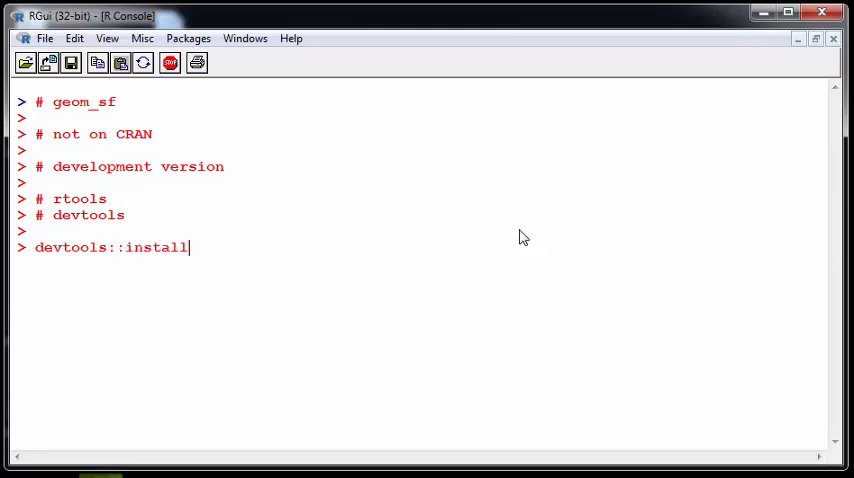
pyautogui.write('_git')
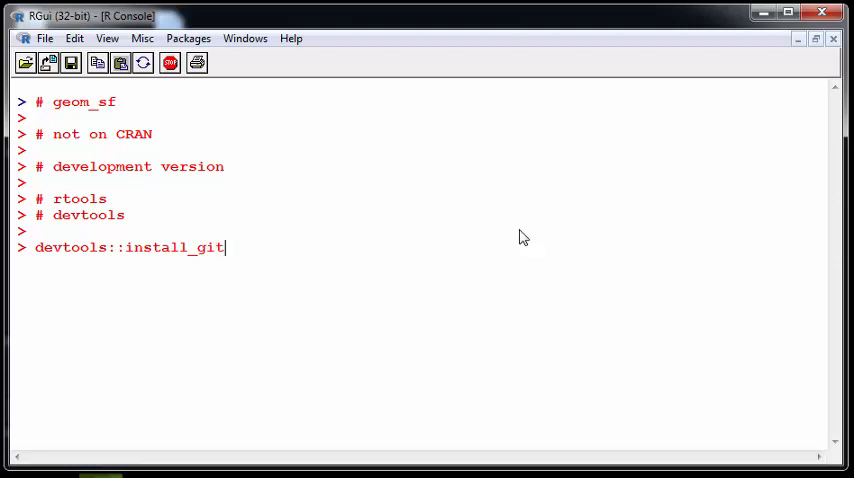
pyautogui.write('hub(')
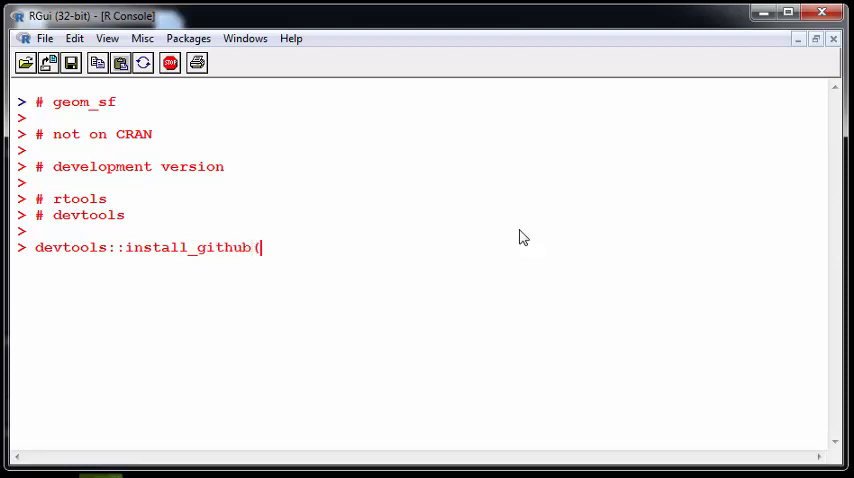
pyautogui.write('"tidv')
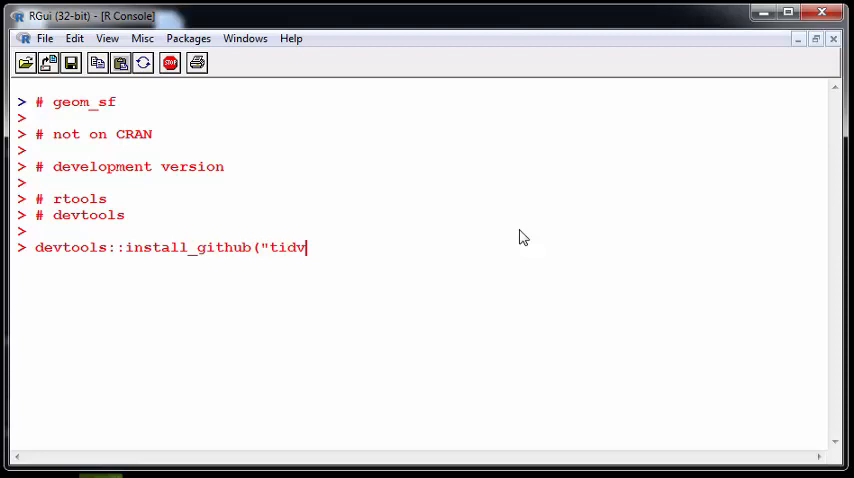
pyautogui.write('s')
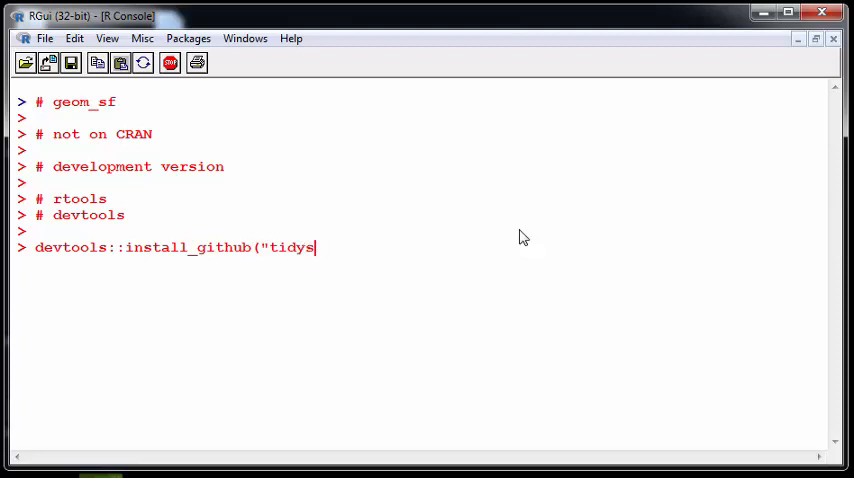
pyautogui.write('verse/')
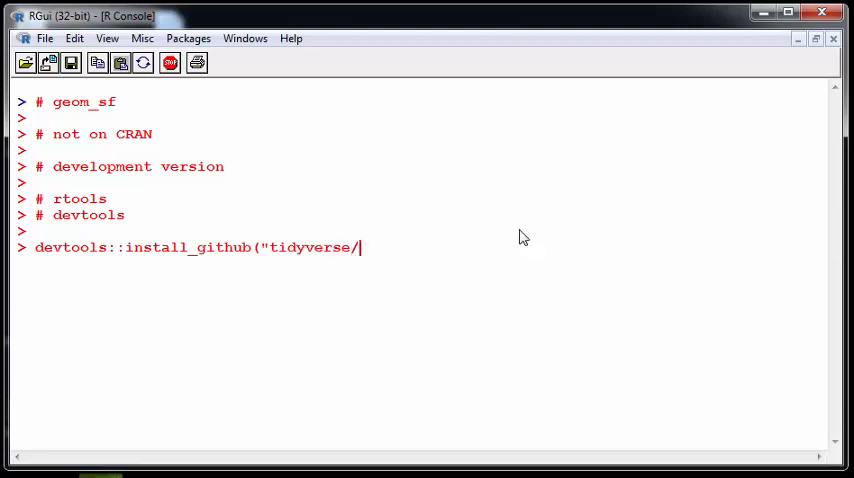
pyautogui.write('ggplot2')
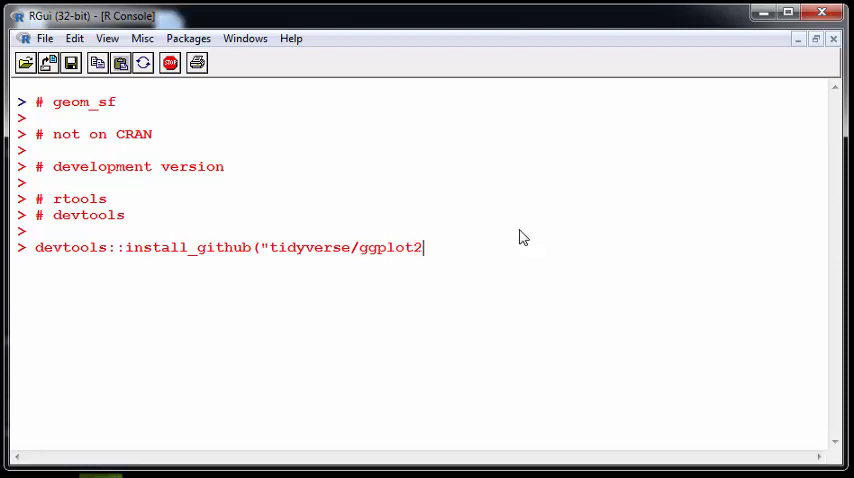
pyautogui.write('")')
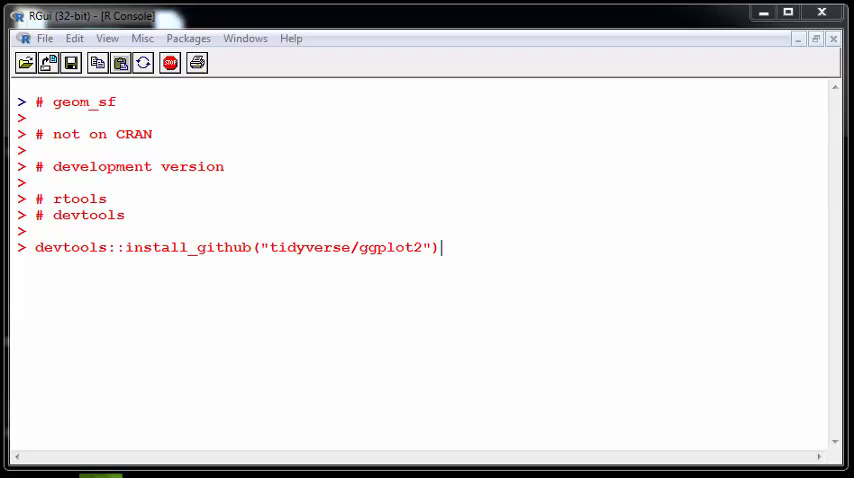
pyautogui.moveTo(410, 320)
pyautogui.write('# ')
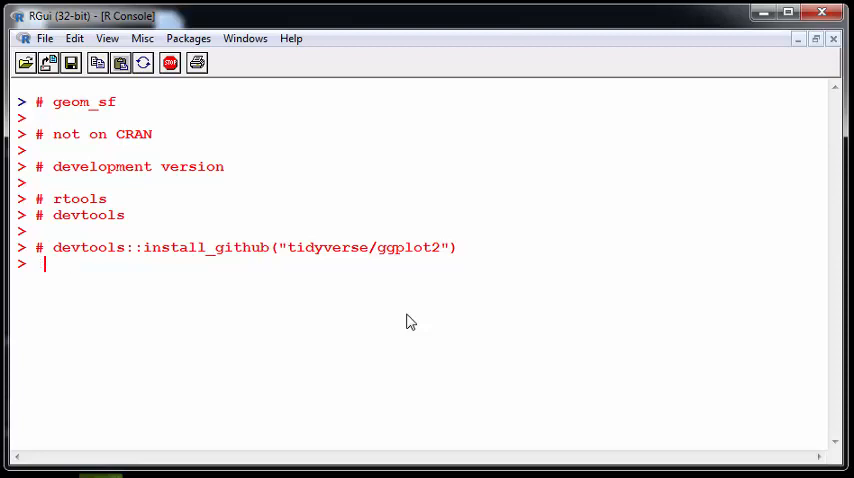
# Load ggplot2 with library(ggplot2)
pyautogui.write('library(')
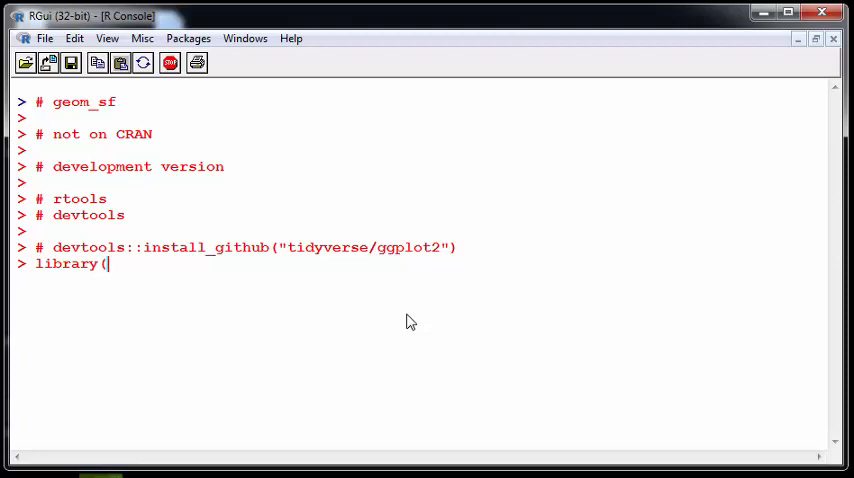
pyautogui.write('ggplot2)')
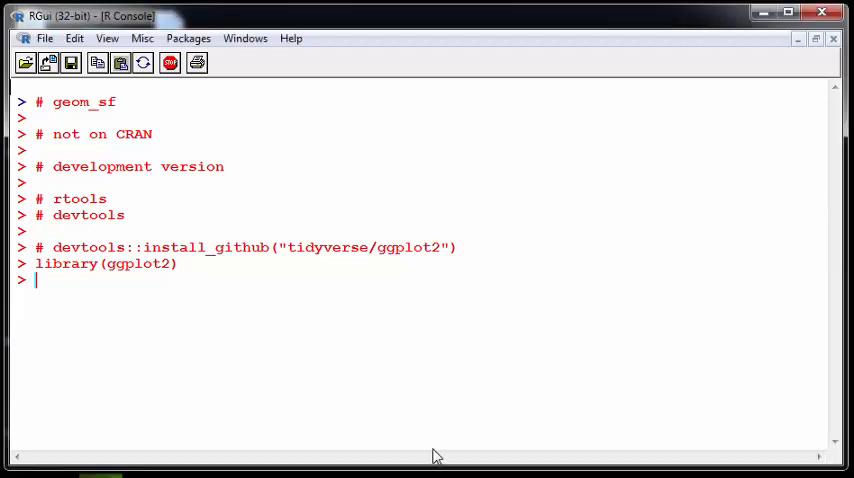
# List the first 20 exported functions with ls("package:ggplot2")[1:20]
pyautogui.write('ls("package:ggplot2")[1:50]')
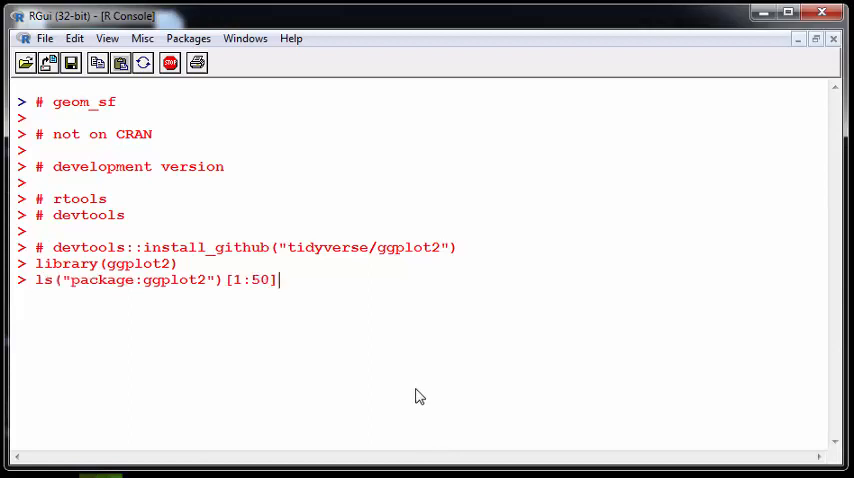
pyautogui.press('BackSpace')
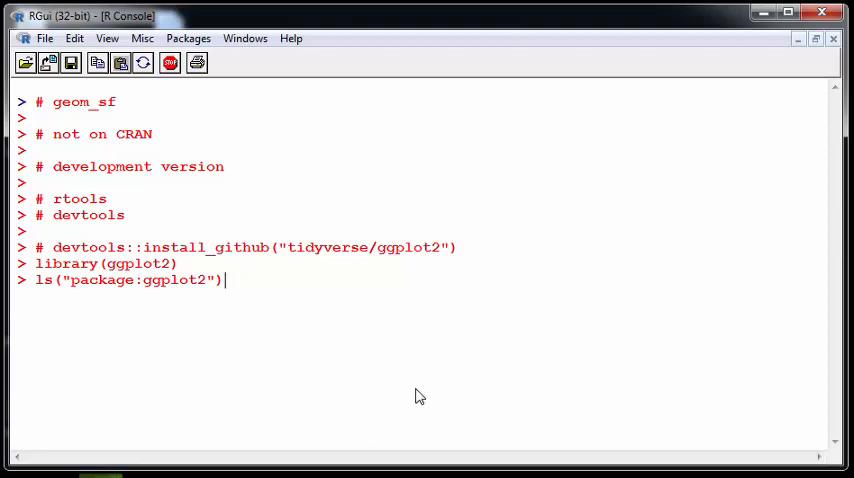
pyautogui.press('Return')
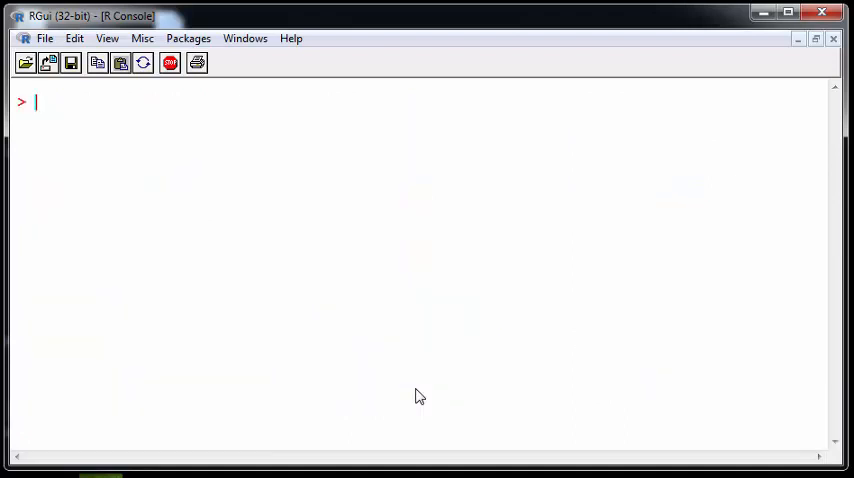
pyautogui.write('ls("package:ggplot2")[')
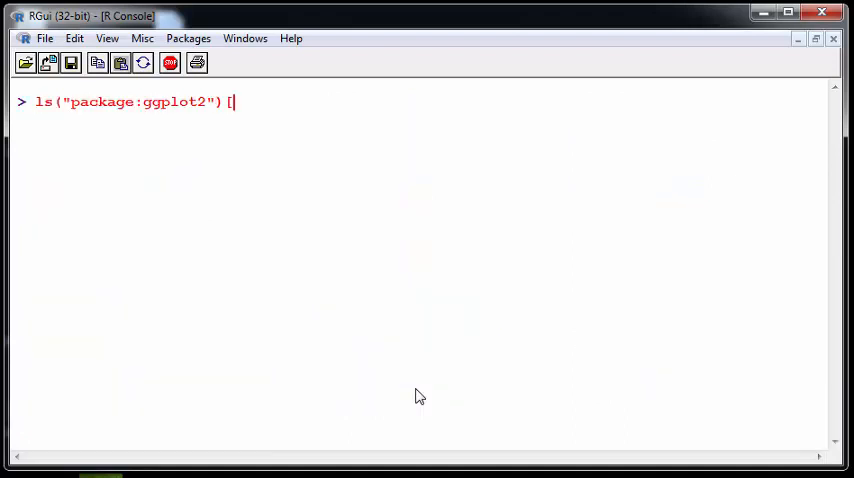
pyautogui.write('1:20')
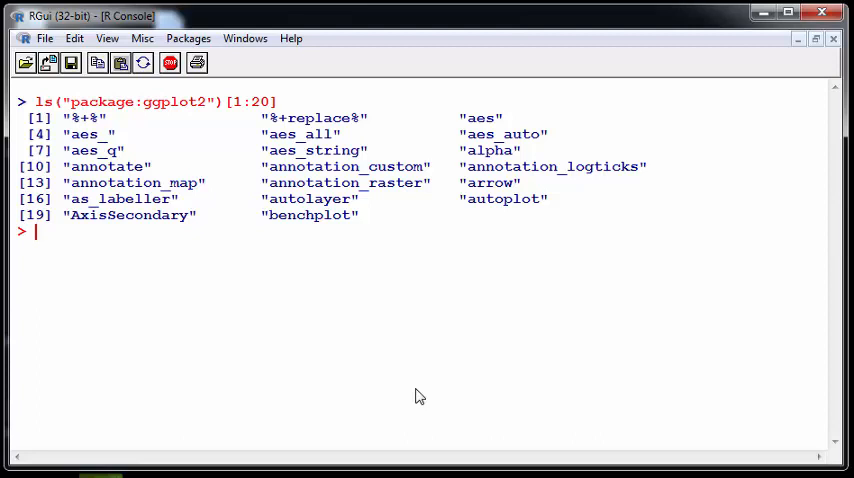
# Recall the ls command and change its index to locate geom_sf
pyautogui.write('ls("package:ggplot2")[1:20]')
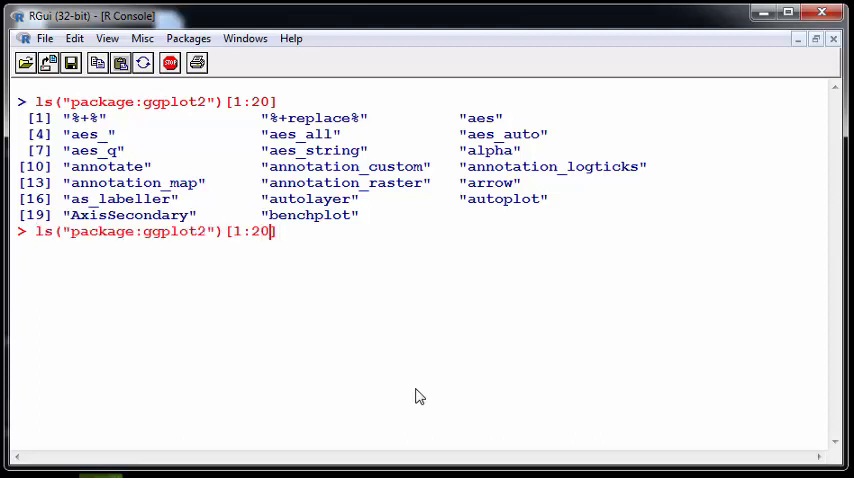
pyautogui.press('BackSpace')
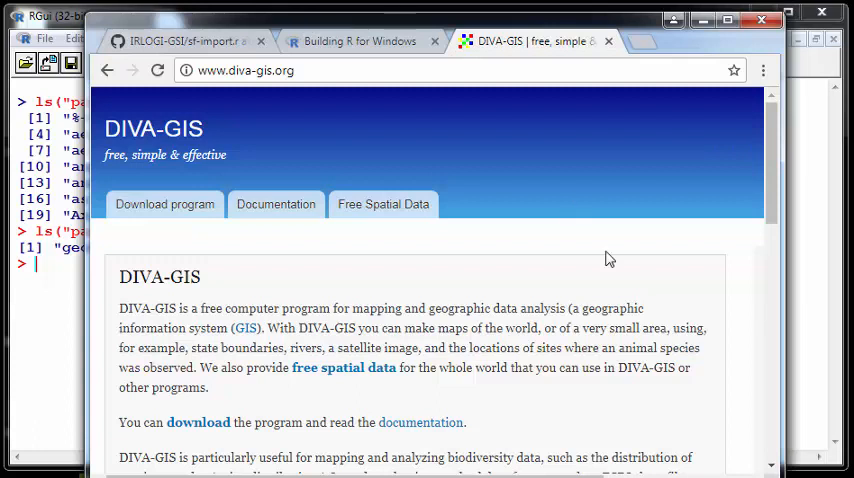
# Follow the 'free spatial data' link on the DIVA-GIS home page
pyautogui.scroll(-3)
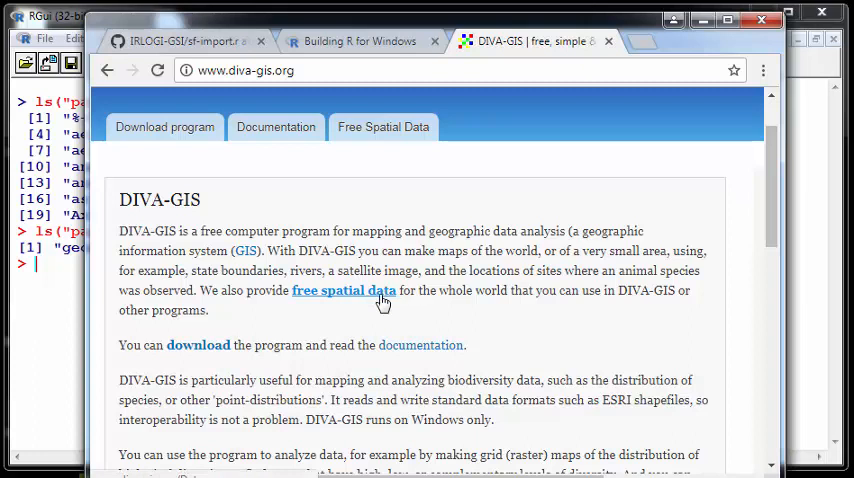
pyautogui.click(342, 290)
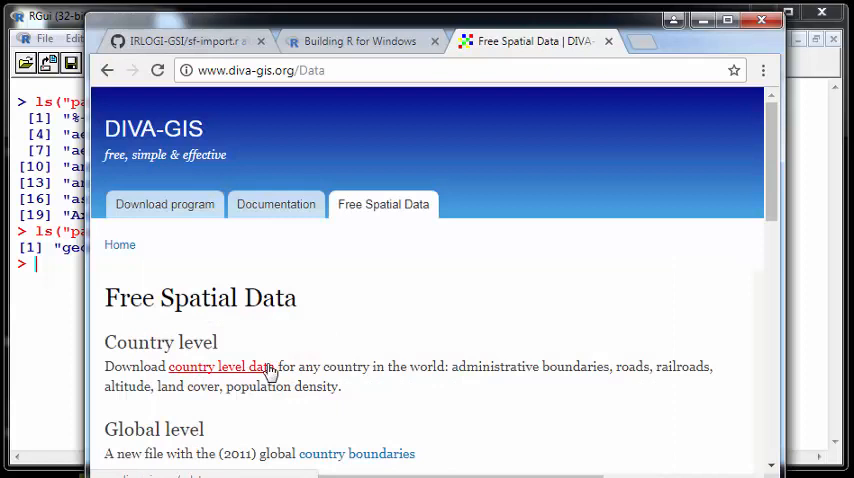
# Request Ireland's Administrative areas from the country level data form
pyautogui.click(222, 366)
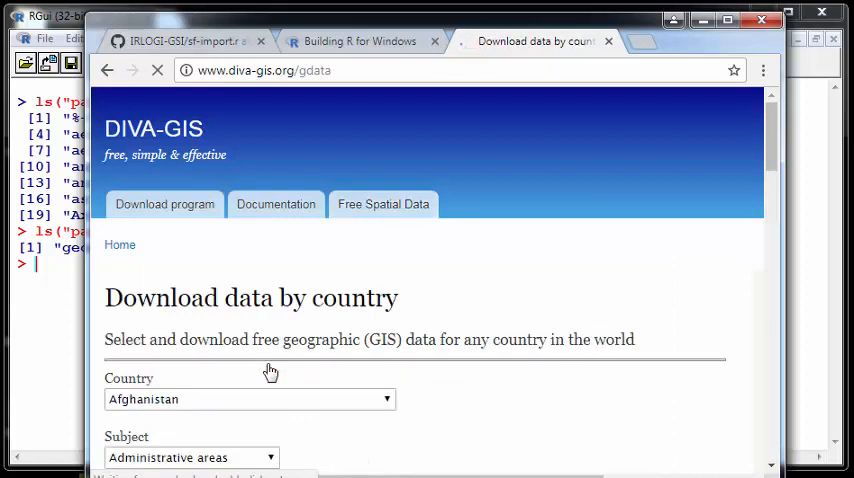
pyautogui.click(250, 400)
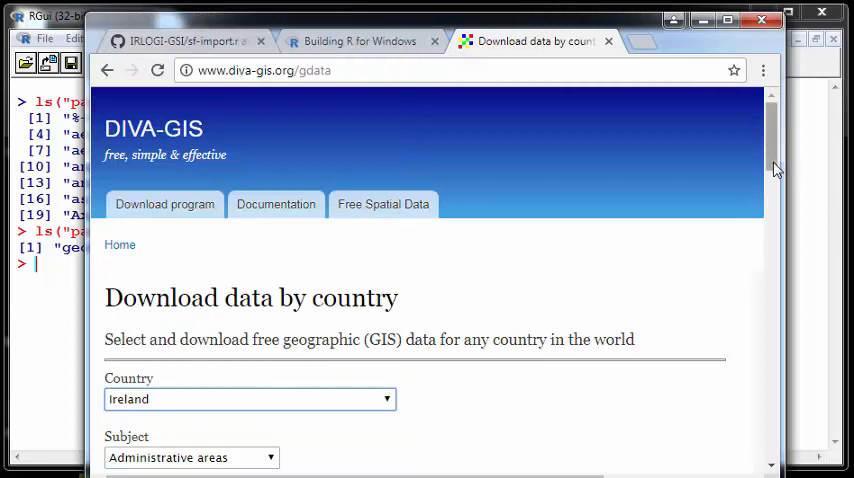
pyautogui.scroll(-3)
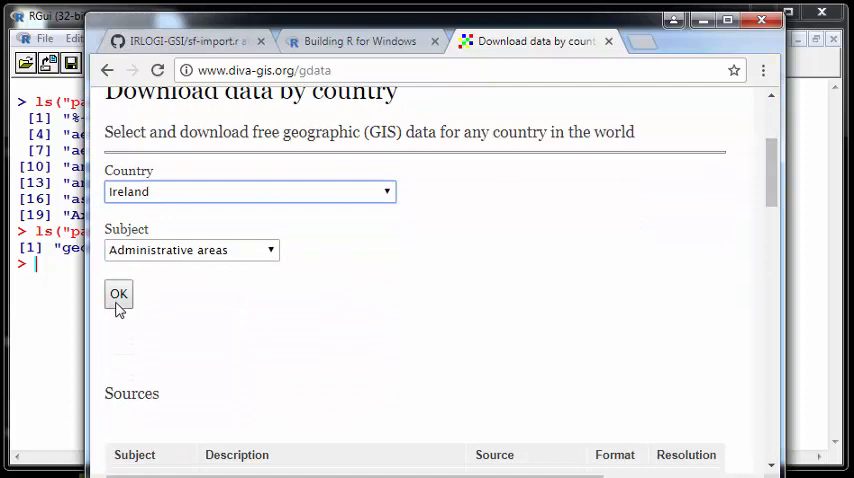
pyautogui.click(118, 292)
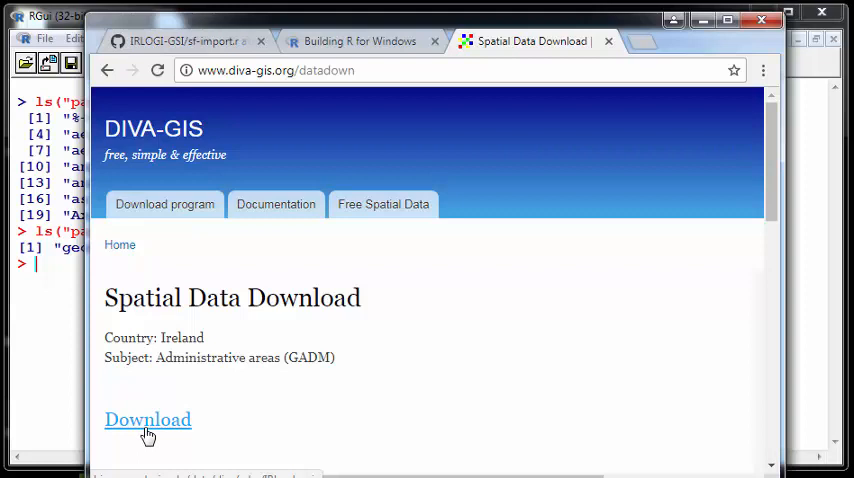
# Copy the link address of the IRL_adm.zip Download link
pyautogui.rightClick(148, 420)
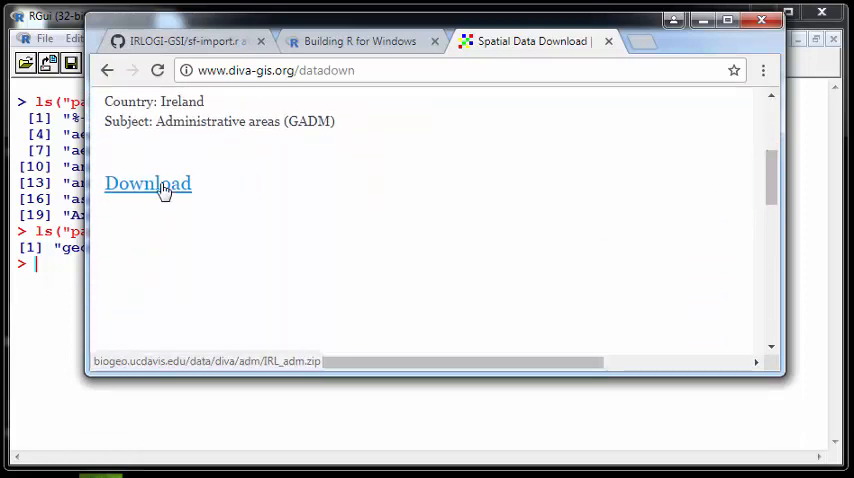
pyautogui.rightClick(148, 184)
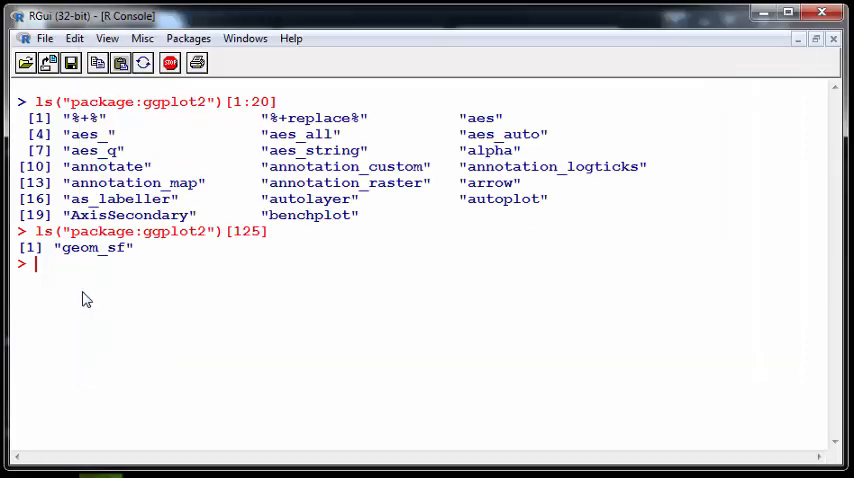
# Assign the IRL_adm.zip download URL to myZipFile and begin the next command
pyautogui.write('my')
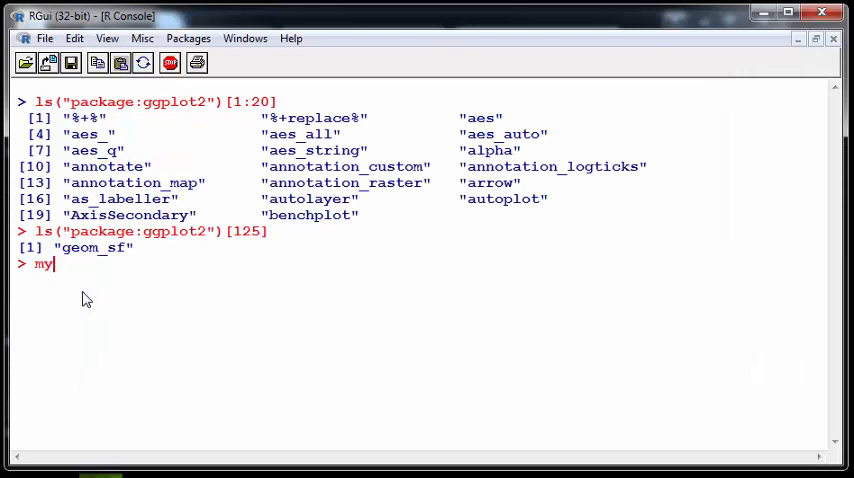
pyautogui.write('Z')
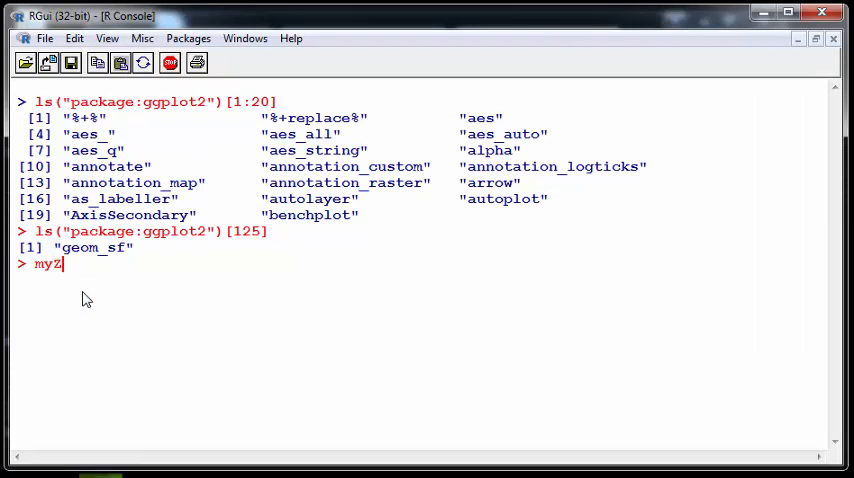
pyautogui.write('ip')
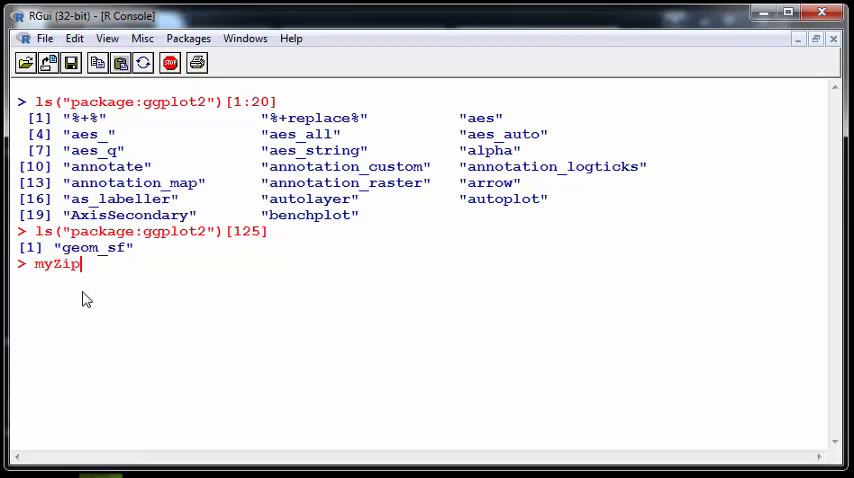
pyautogui.write('File <- "http://biogeo.ucdavis.edu/data/diva/adm/IRL_adm.zip')
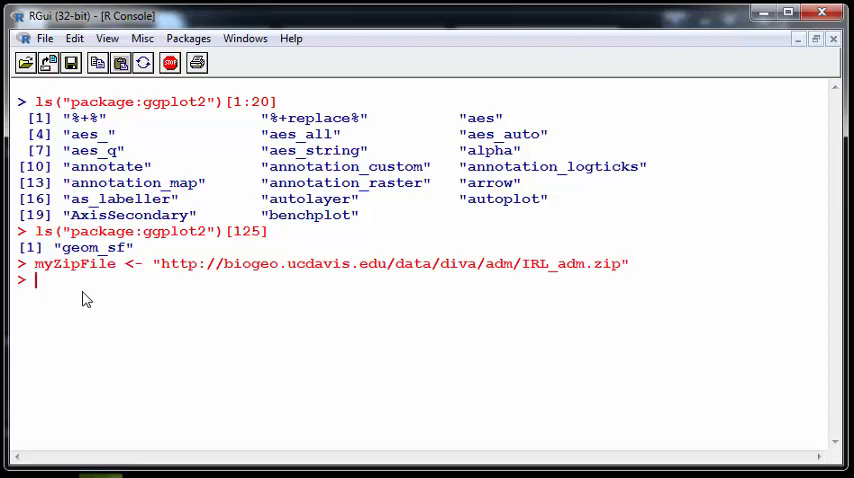
pyautogui.write('dow')
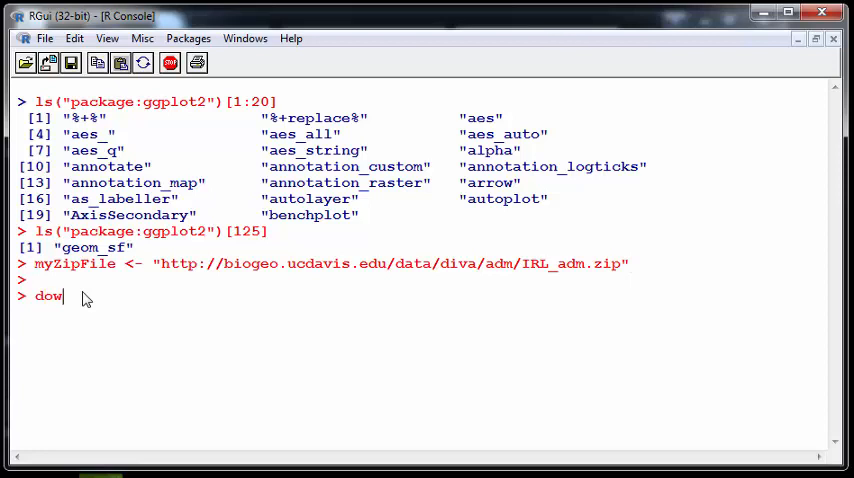
# Enter a commented-out download.file(myZipFile, destfile="counties.zip") line at the prompt
pyautogui.write('nload')
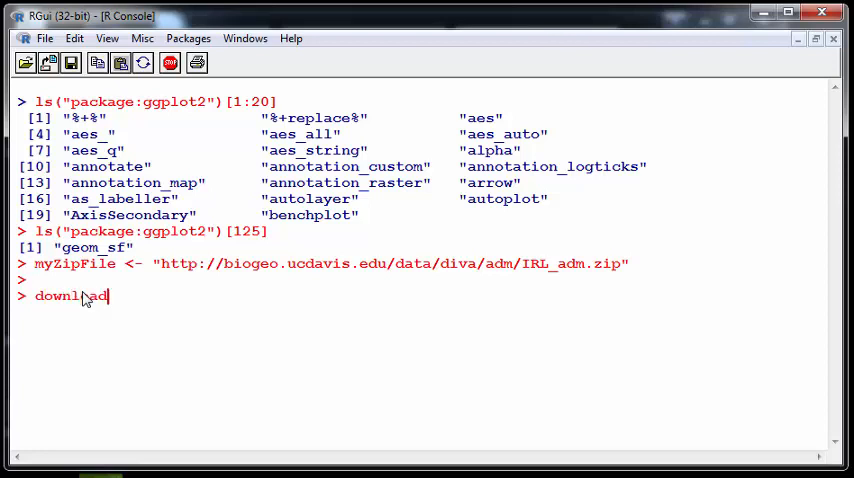
pyautogui.write('.file')
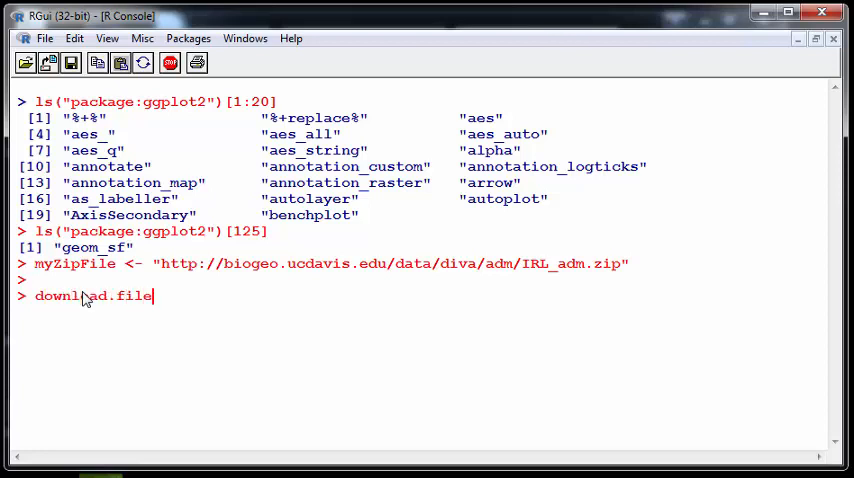
pyautogui.write('(')
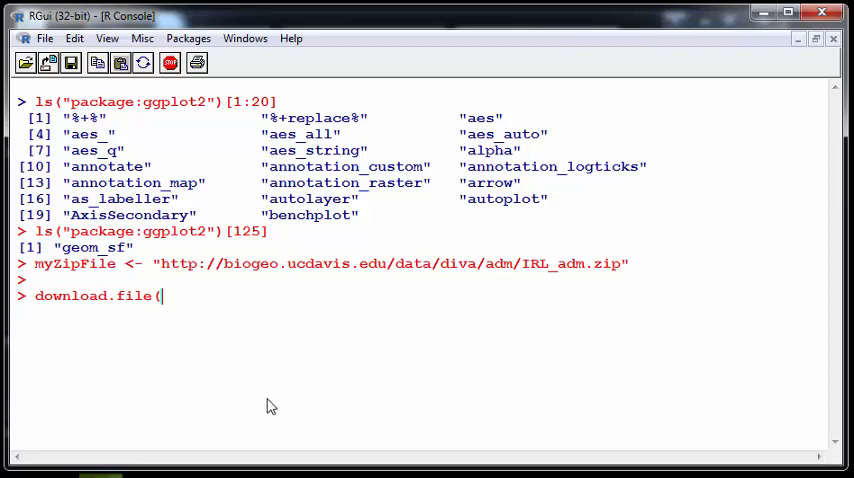
pyautogui.write('myZi')
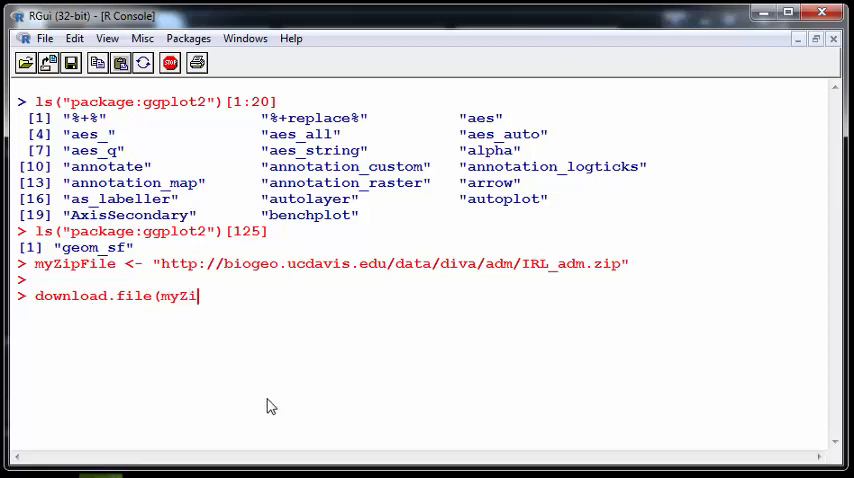
pyautogui.write('pFile')
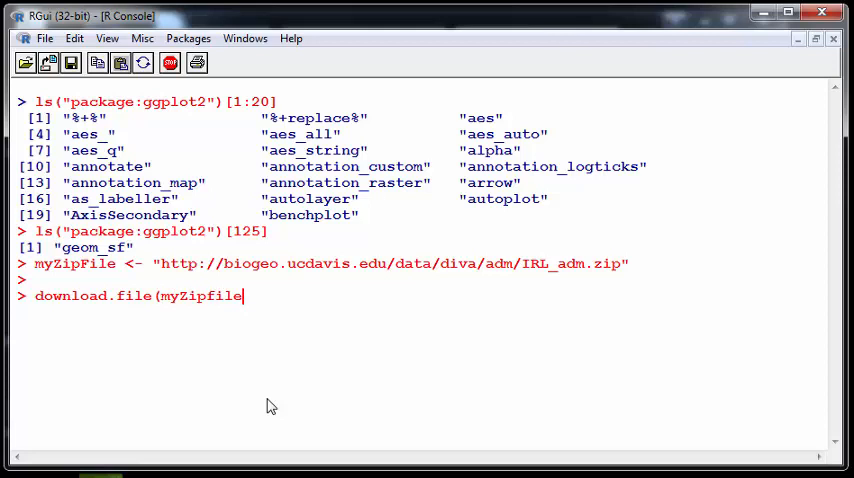
pyautogui.write(',d')
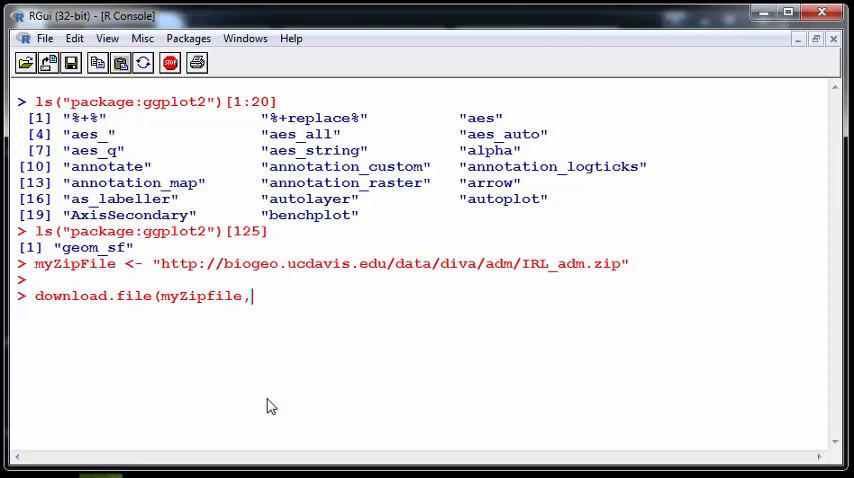
pyautogui.write('dest')
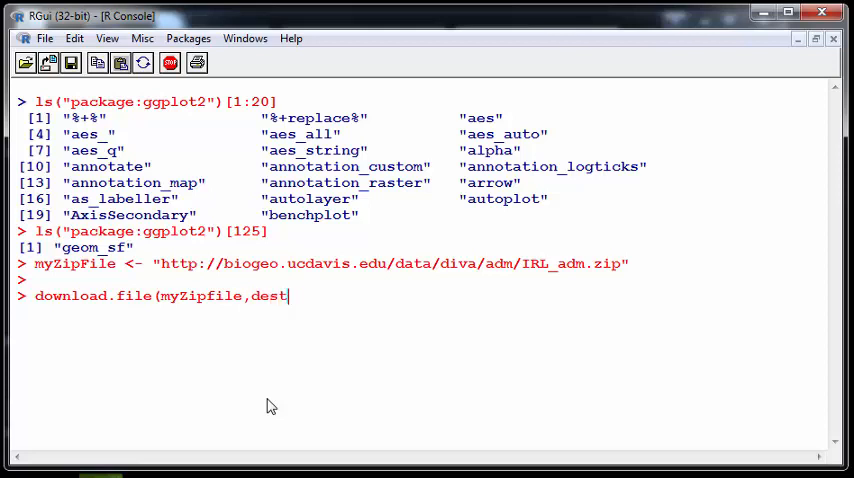
pyautogui.write('file="')
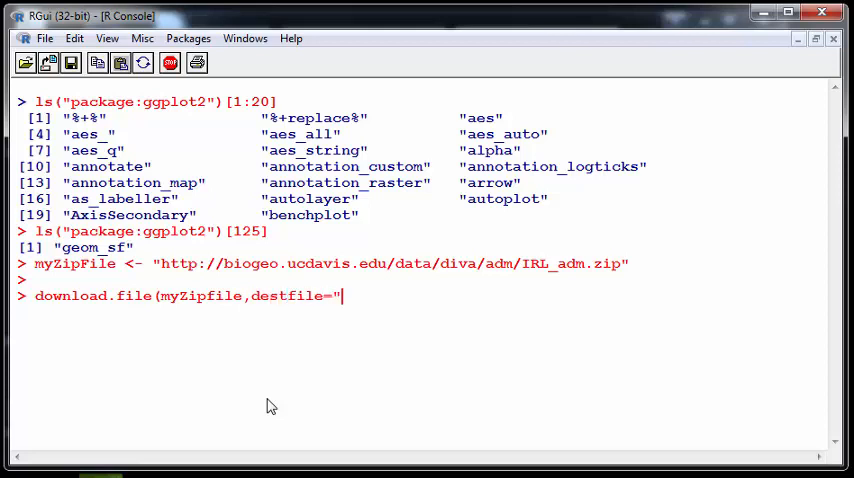
pyautogui.write('cou')
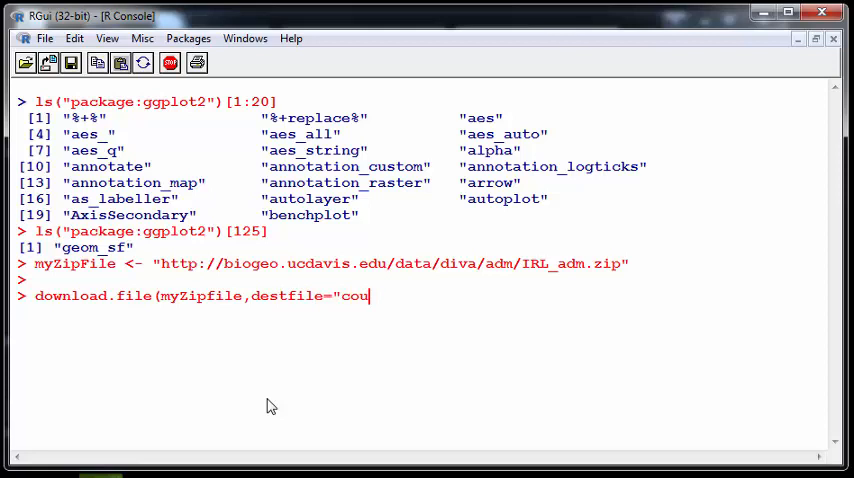
pyautogui.write('nties.zip')
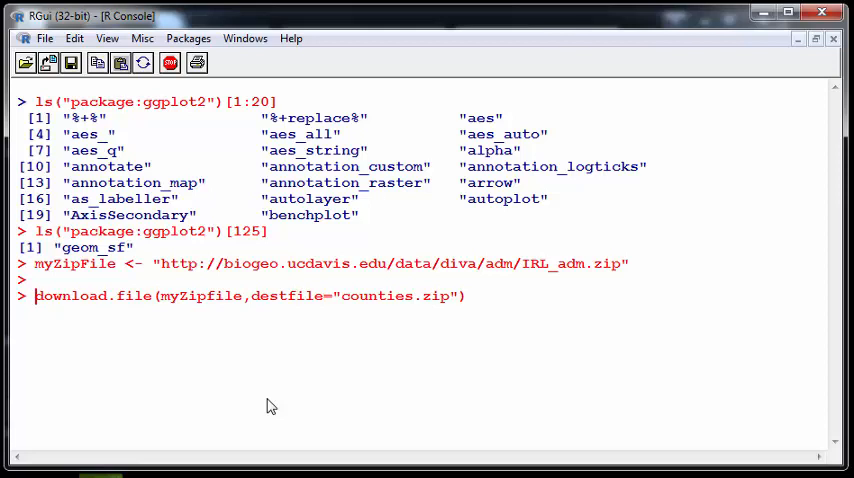
pyautogui.write('#')
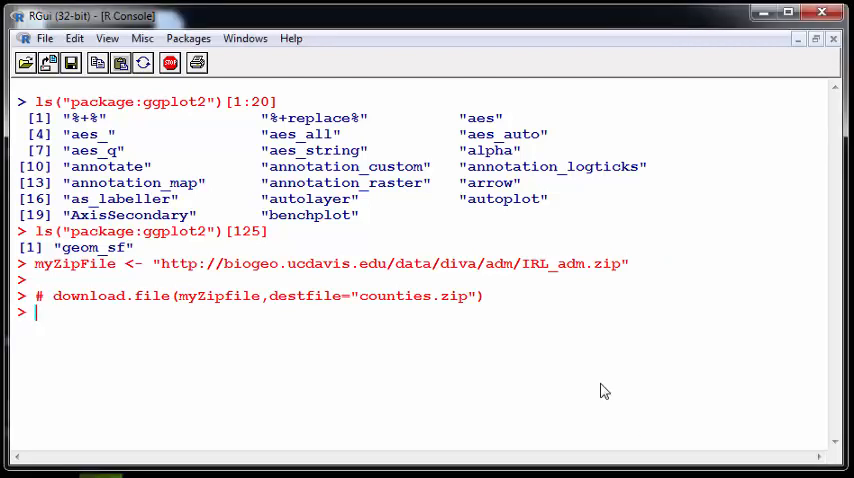
# Enter a commented # unzip("counties.zip") line, then clear the console to an empty prompt
pyautogui.write('#')
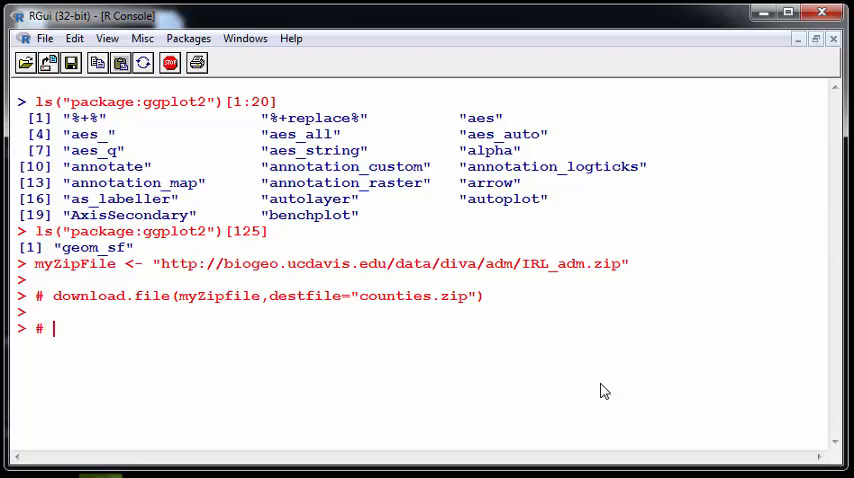
pyautogui.write('unzip')
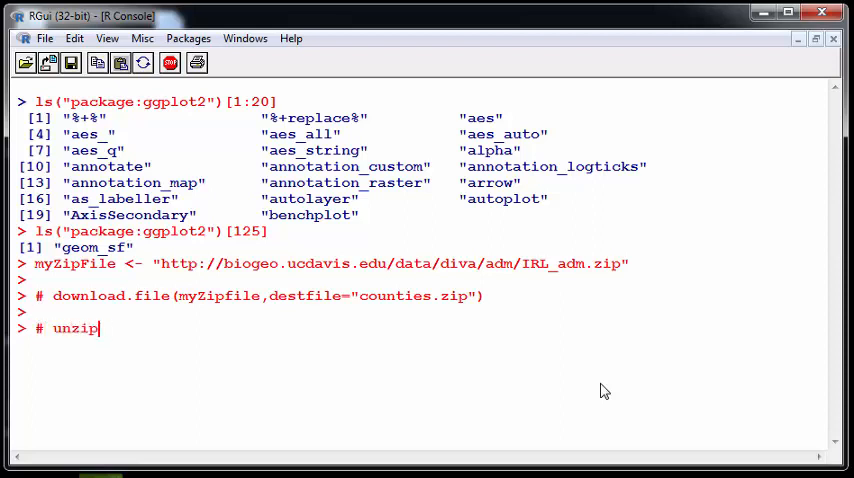
pyautogui.write('(')
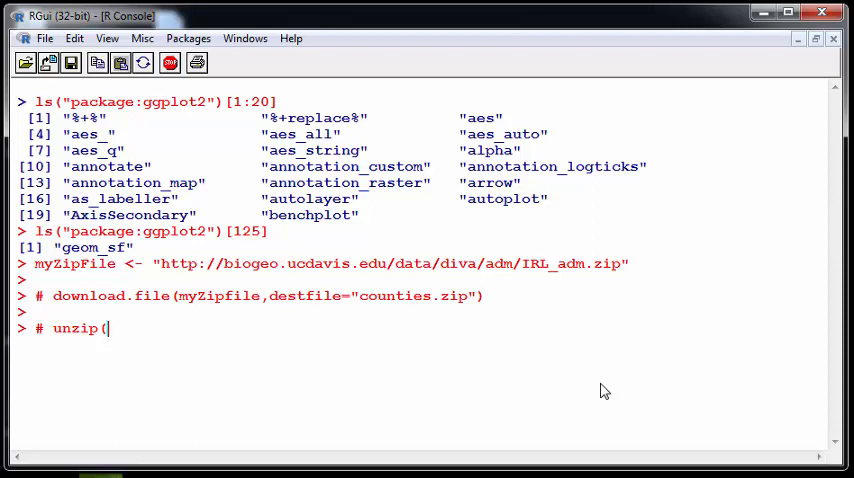
pyautogui.write('"')
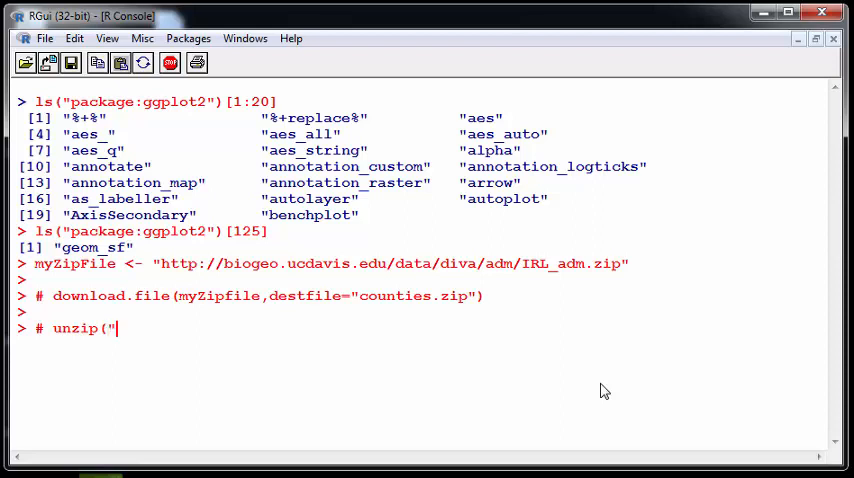
pyautogui.write('countie')
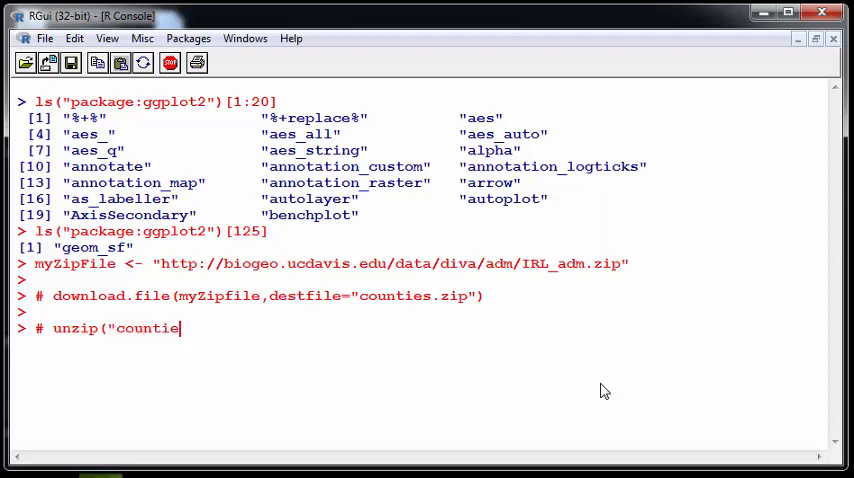
pyautogui.write('s.zip')
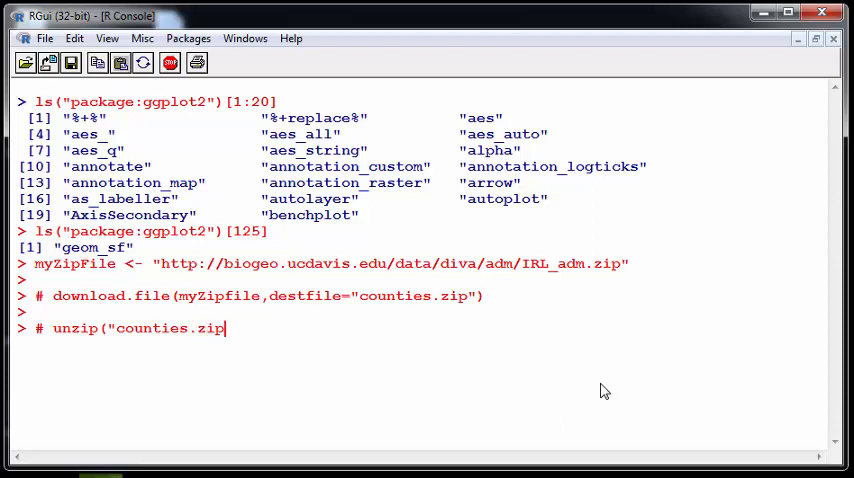
pyautogui.press('Return')
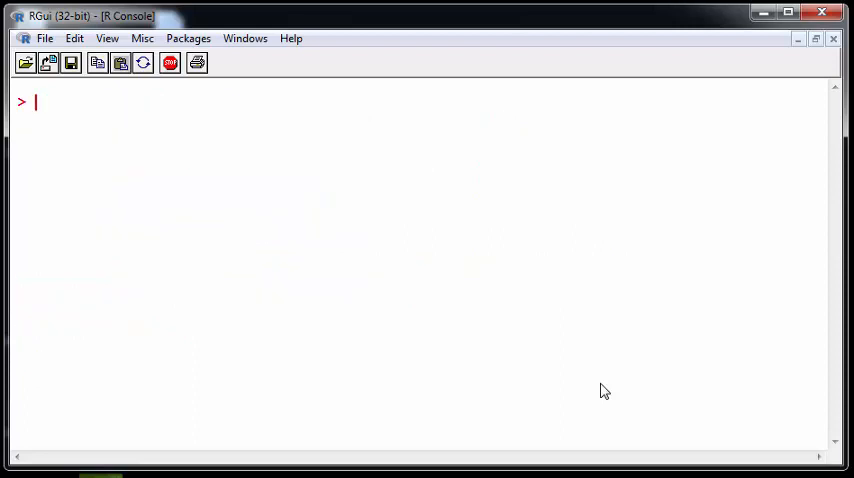
# Run list.files() and single out IRL_adm1.csv and IRL_adm1.shp in the output
pyautogui.write('li')
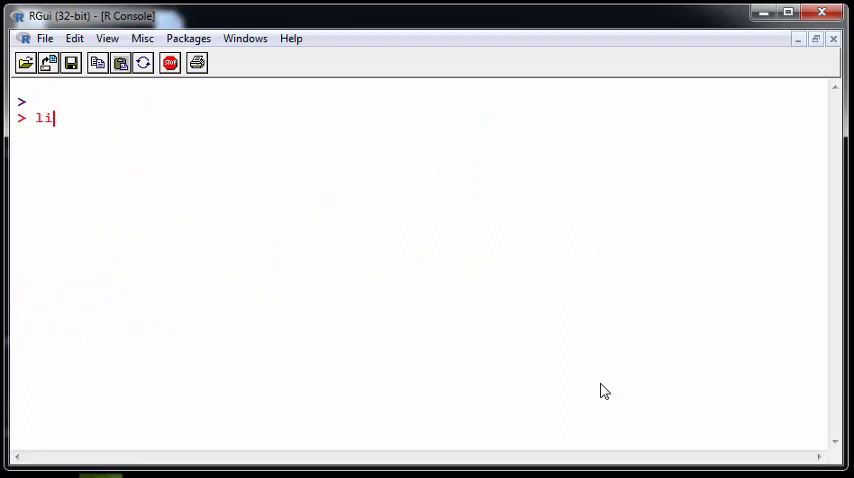
pyautogui.write('st.files(')
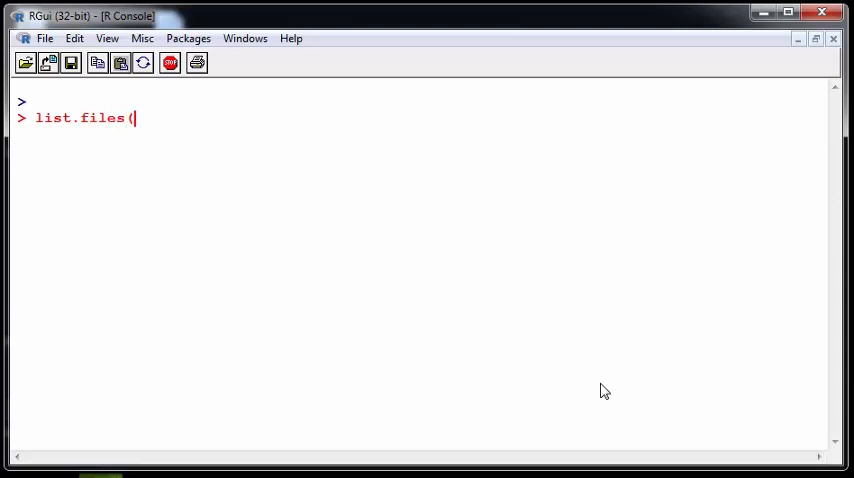
pyautogui.press('Return')
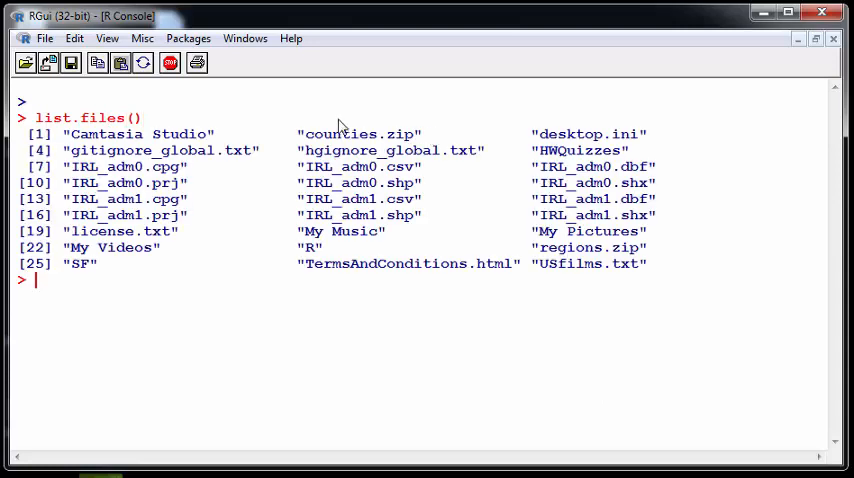
pyautogui.doubleClick(358, 134)
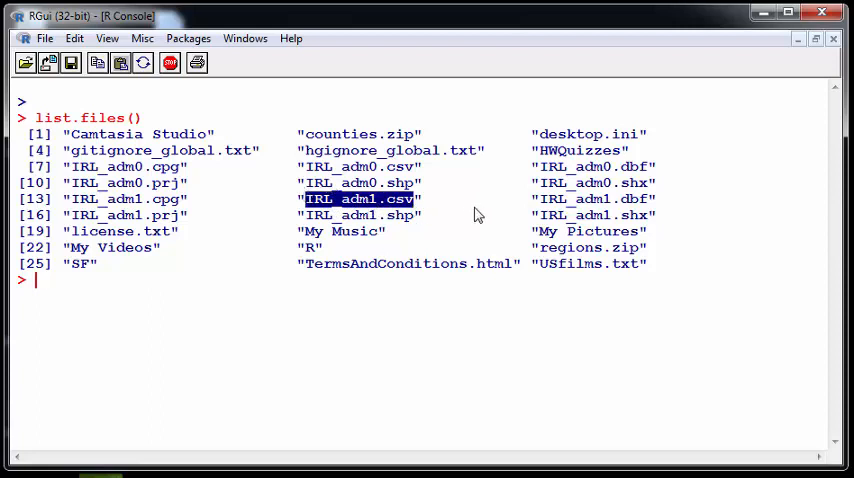
pyautogui.doubleClick(360, 214)
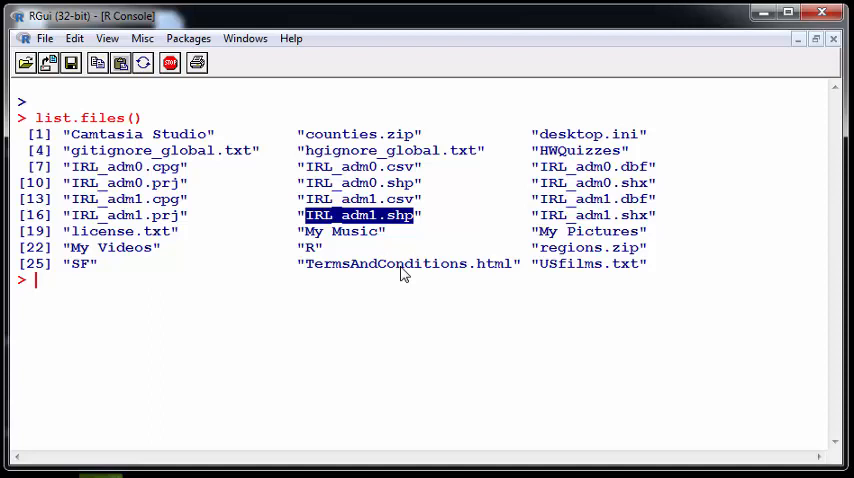
pyautogui.moveTo(380, 300)
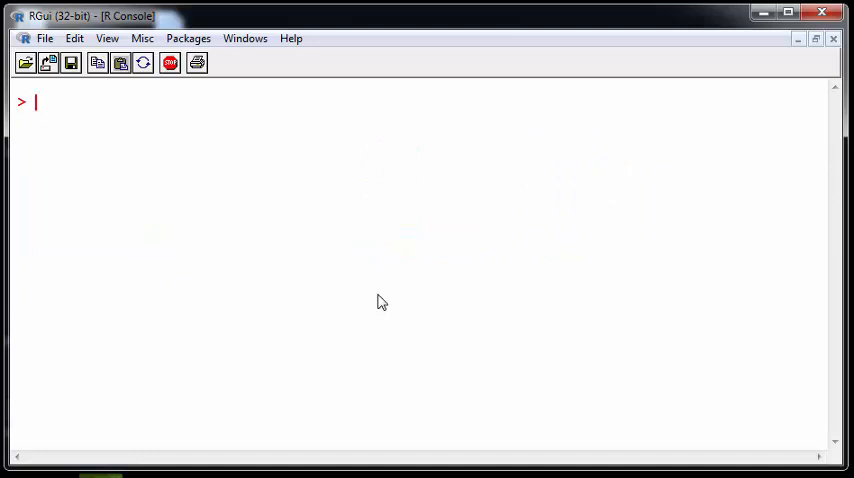
# Read IRL_adm1.shp into counties with sf::read_sf
pyautogui.write('counties <- s')
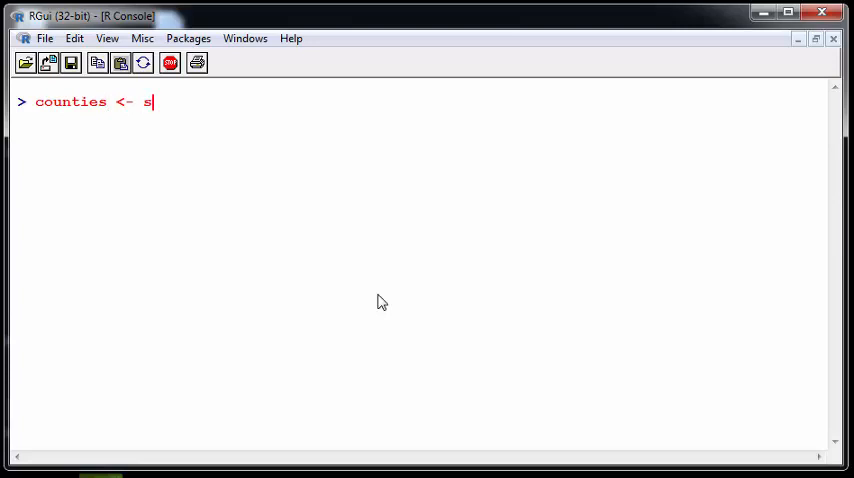
pyautogui.write('f::')
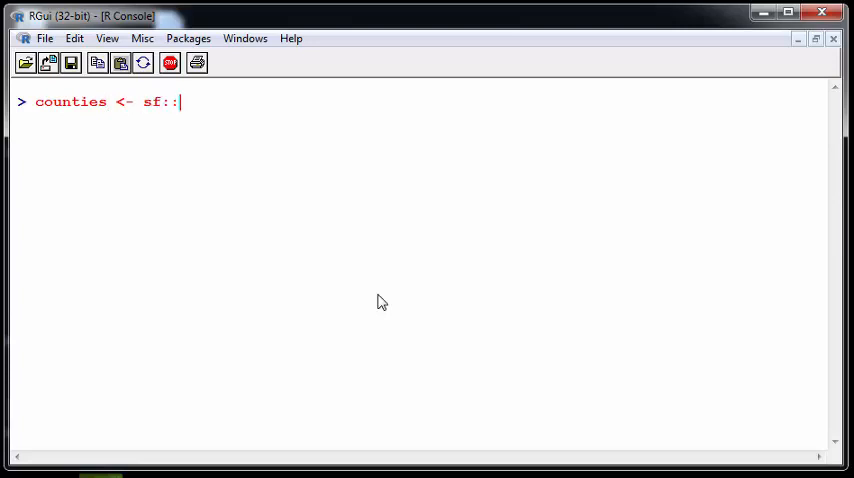
pyautogui.write('read_sfd')
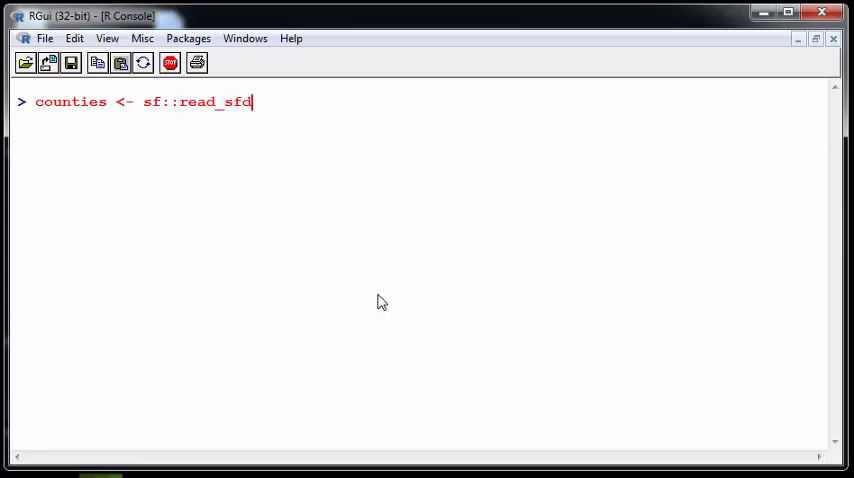
pyautogui.write('("')
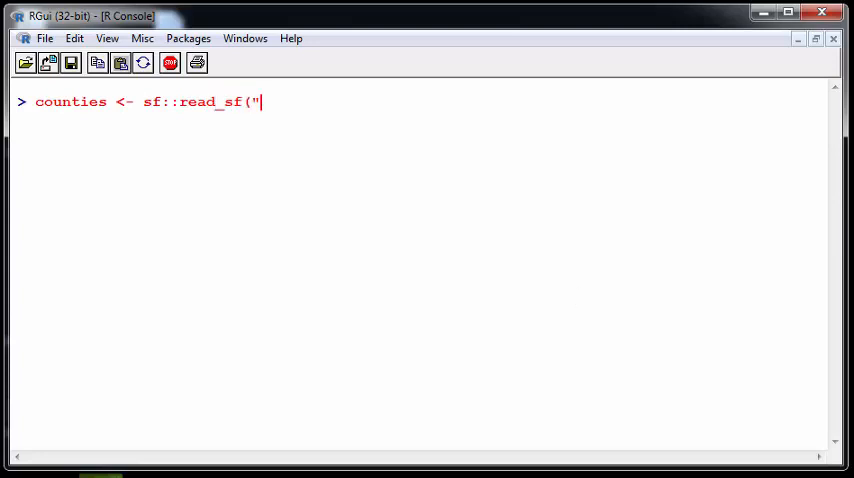
pyautogui.write('IRKL')
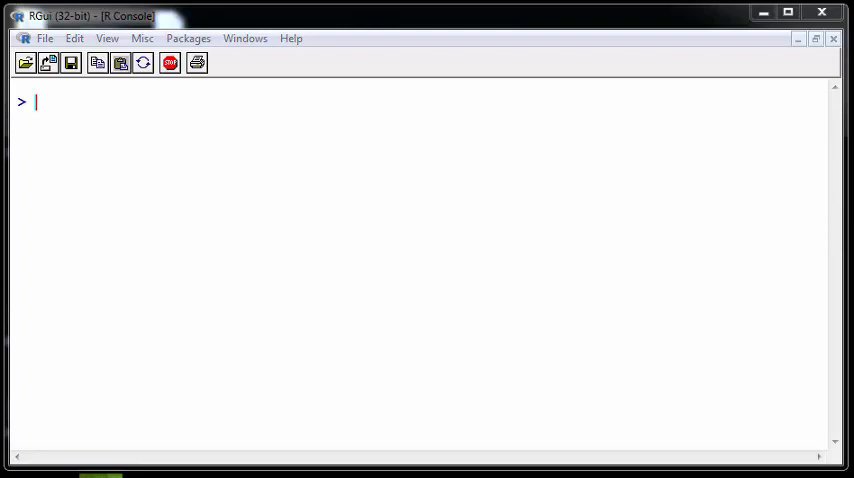
pyautogui.write('counties <- sf::read_sf("IRL_adm1.shp")')
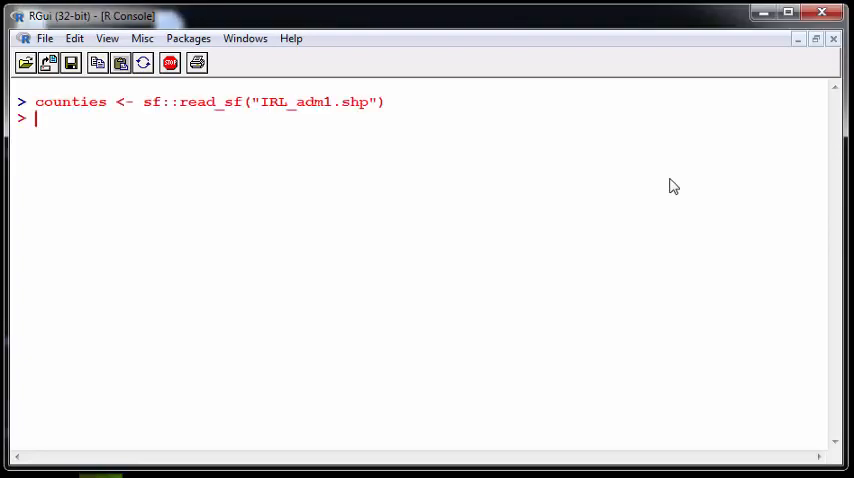
# Print counties to confirm a 26-feature, 9-field simple feature collection
pyautogui.write('countie')
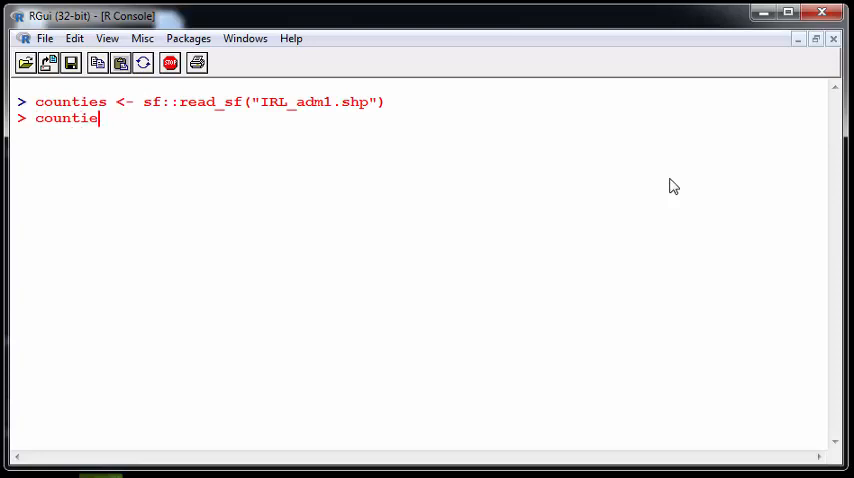
pyautogui.write('s')
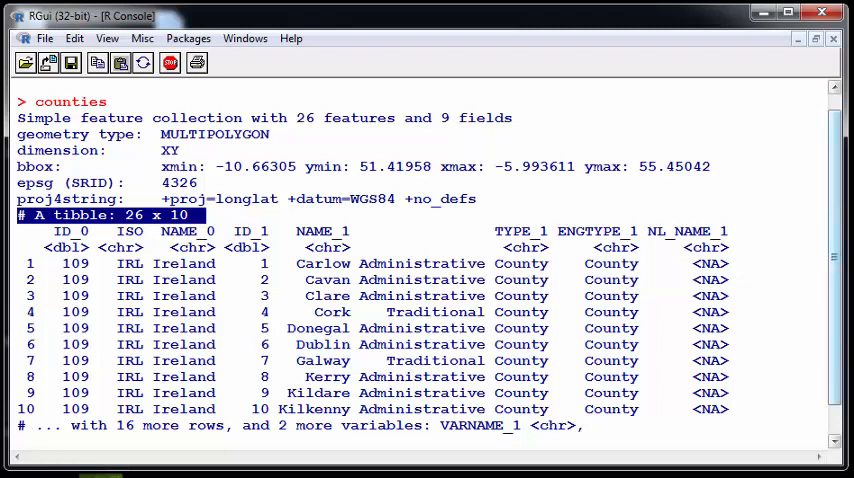
pyautogui.scroll(-3)
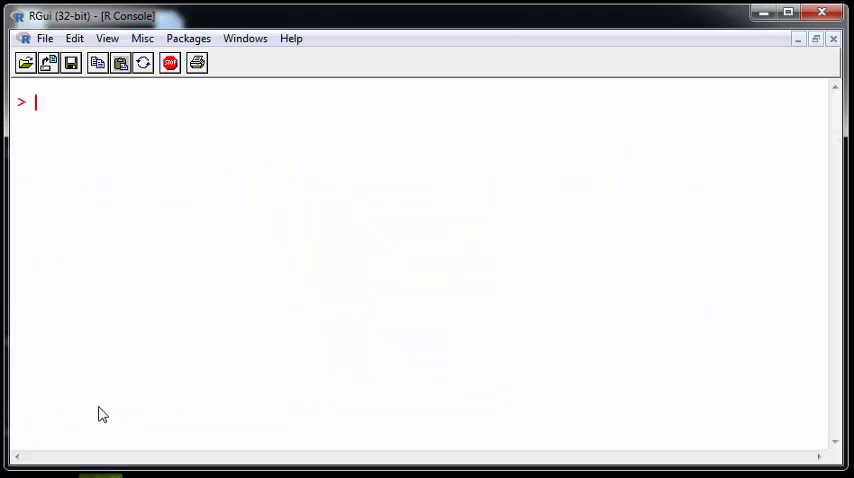
# Run ggplot(counties) + geom_sf() to map the county boundaries, then close the graphics window
pyautogui.write('ggp')
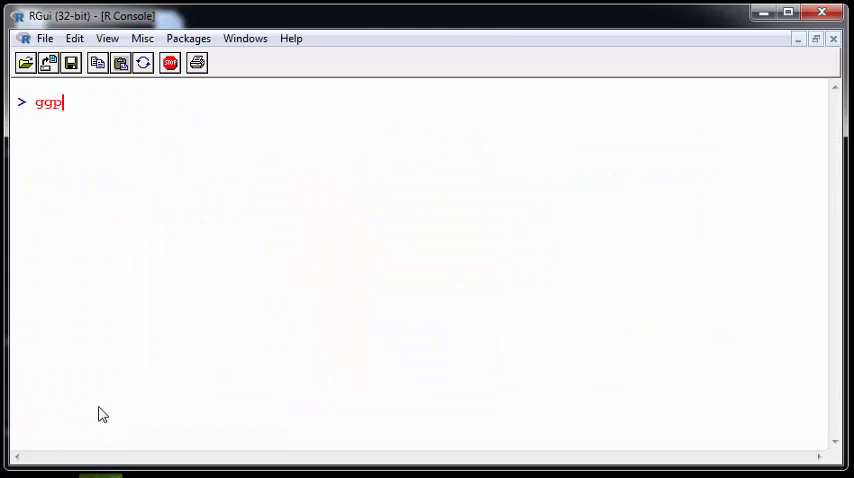
pyautogui.write('lot')
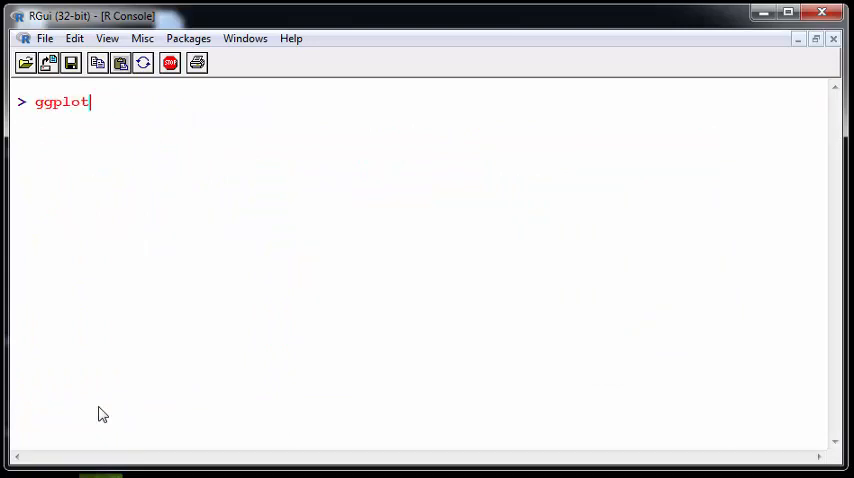
pyautogui.write('(cou')
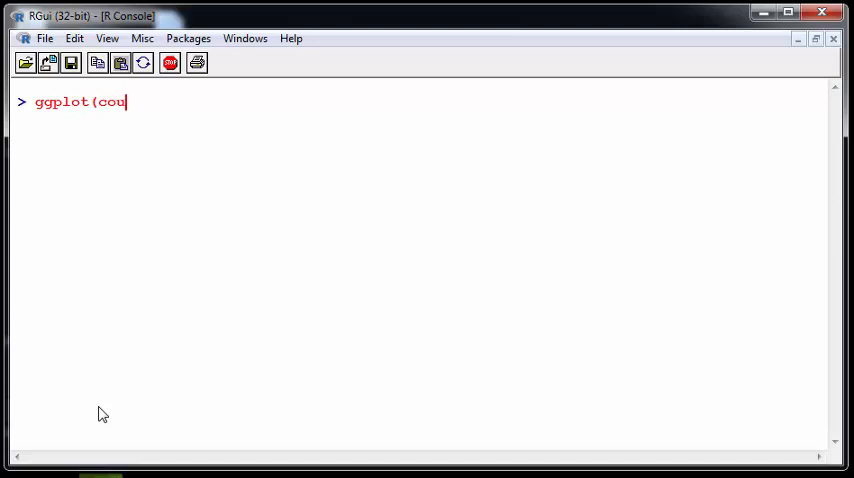
pyautogui.write('nties')
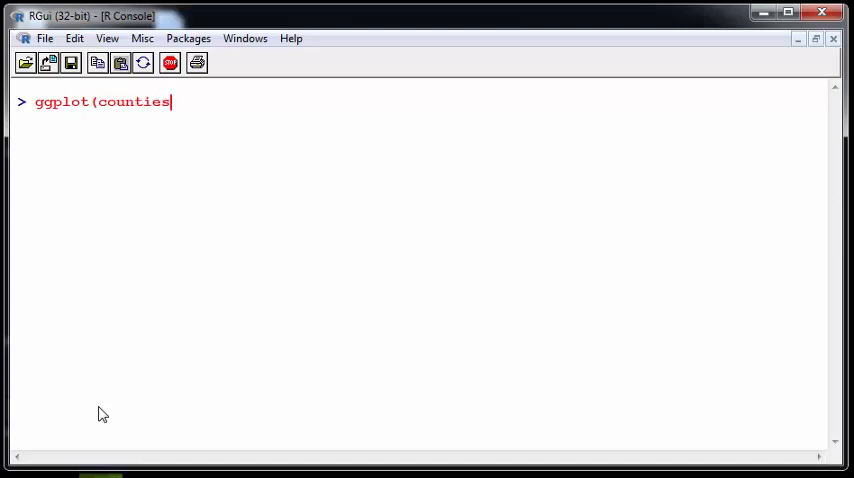
pyautogui.write(') +')
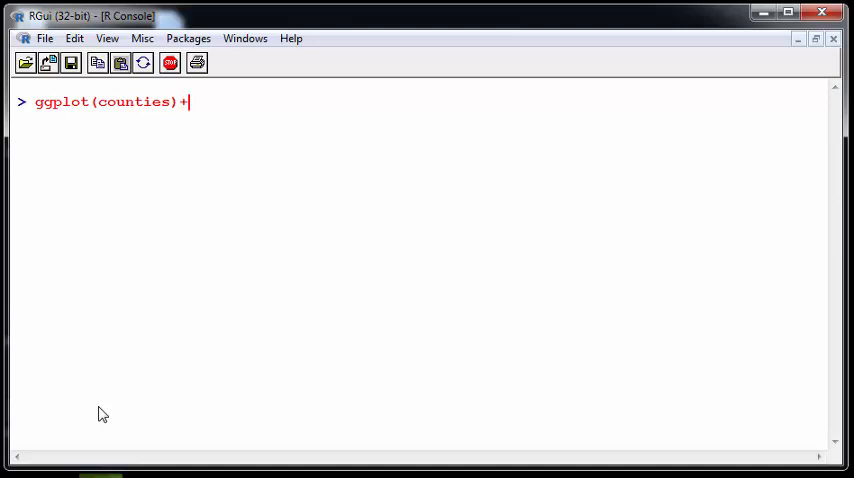
pyautogui.write('geom_')
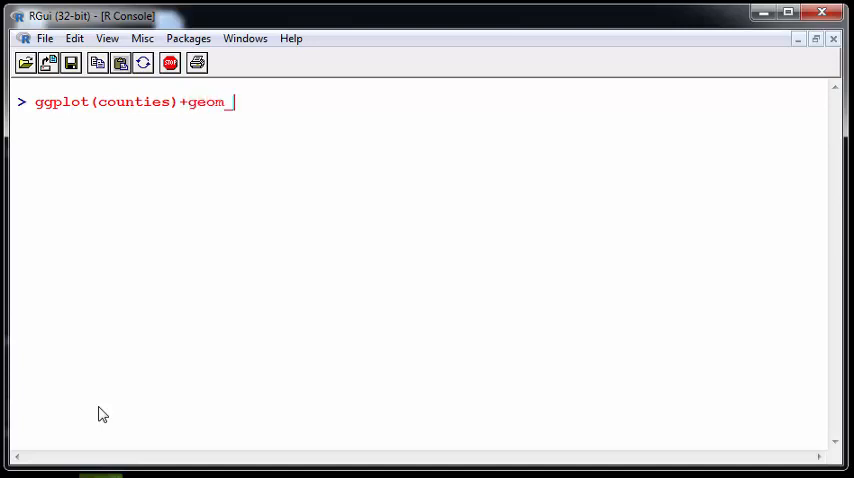
pyautogui.write('sf()')
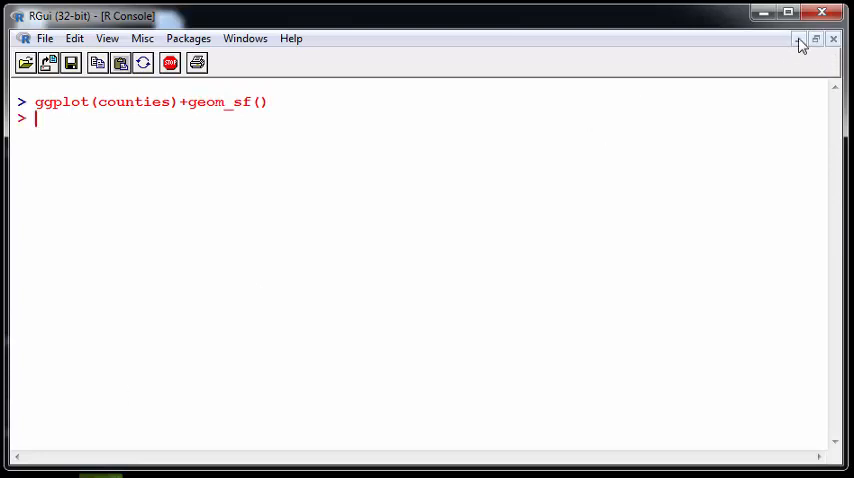
pyautogui.press('Return')
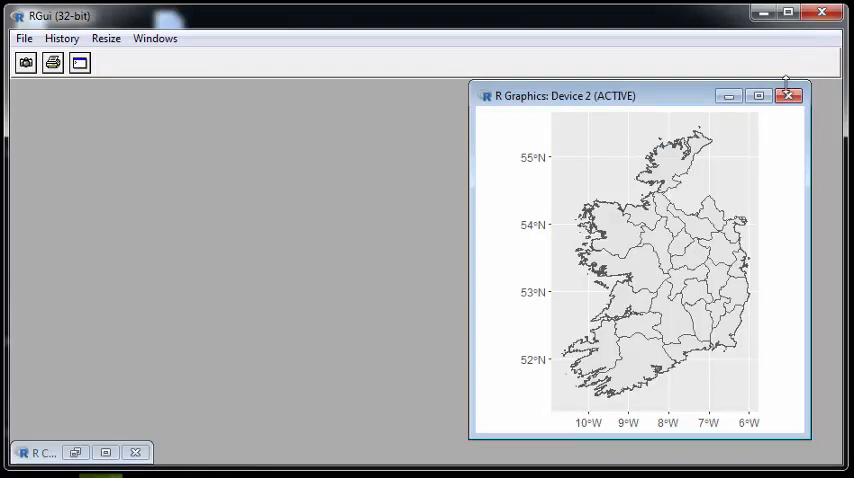
pyautogui.click(800, 96)
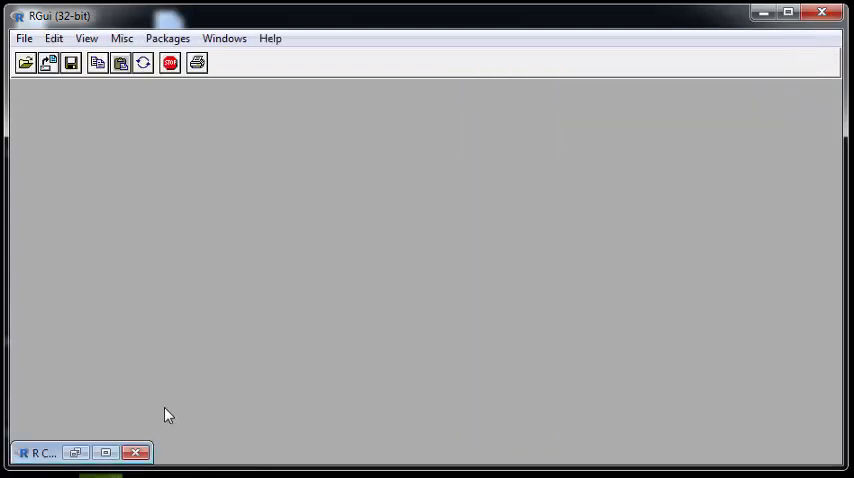